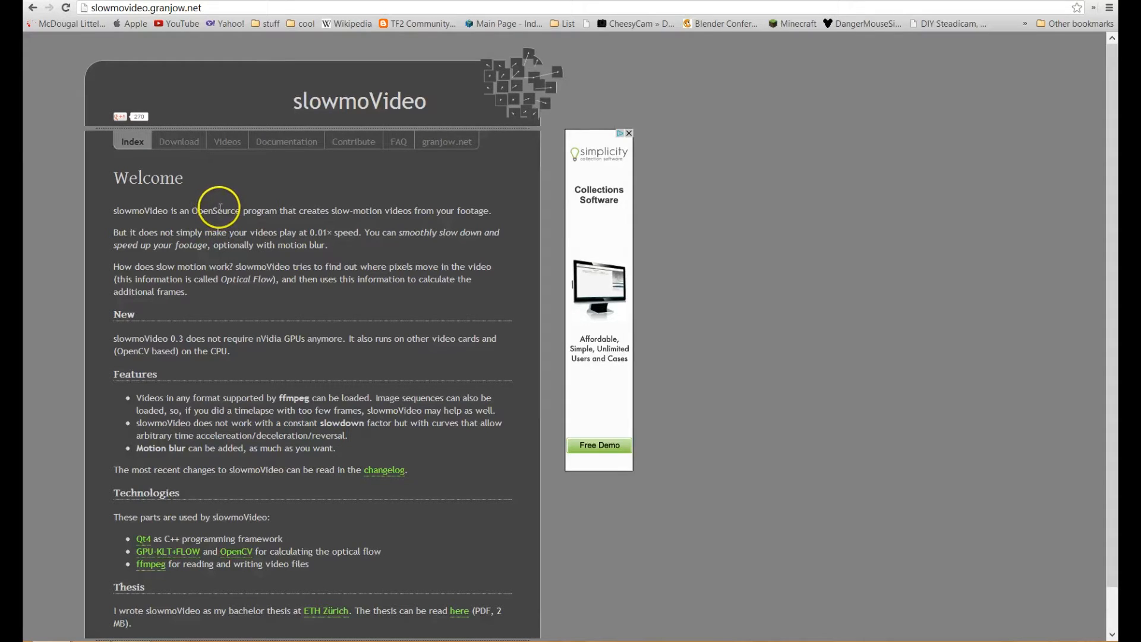
pyautogui.moveTo(177, 366)
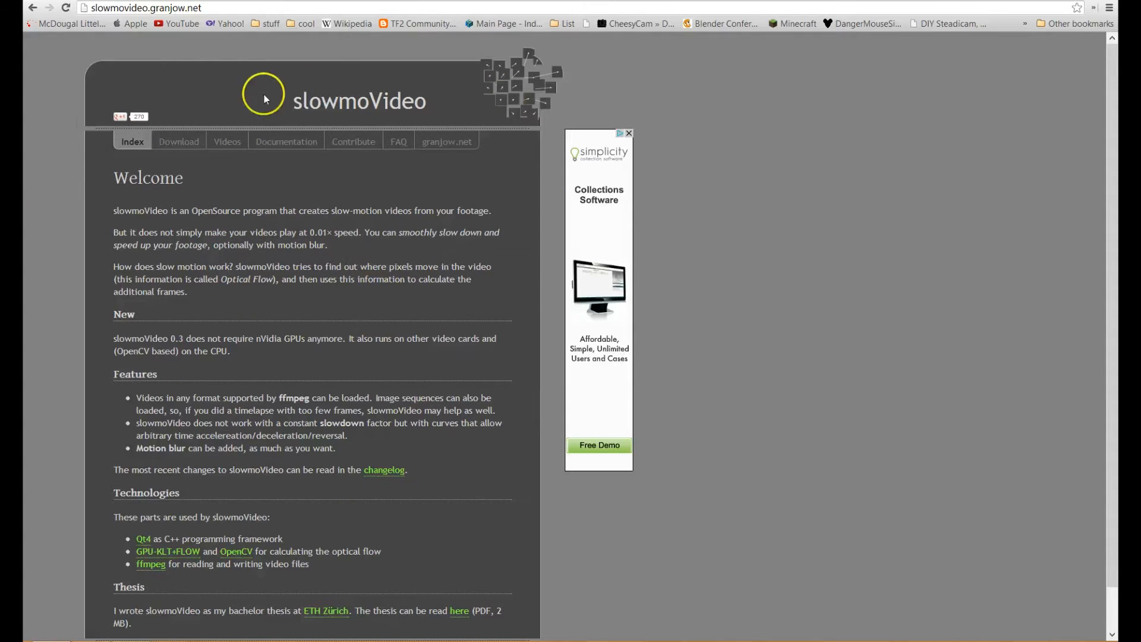
pyautogui.moveTo(287, 249)
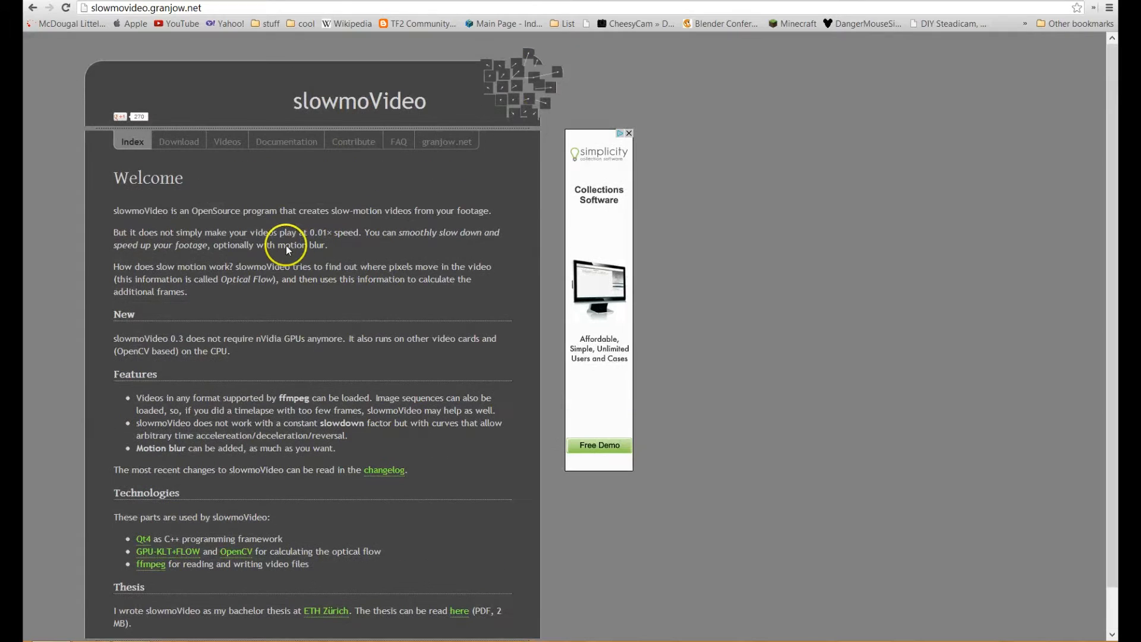
# - Open the Download page on slowmovideo.granjow.net
pyautogui.click(179, 142)
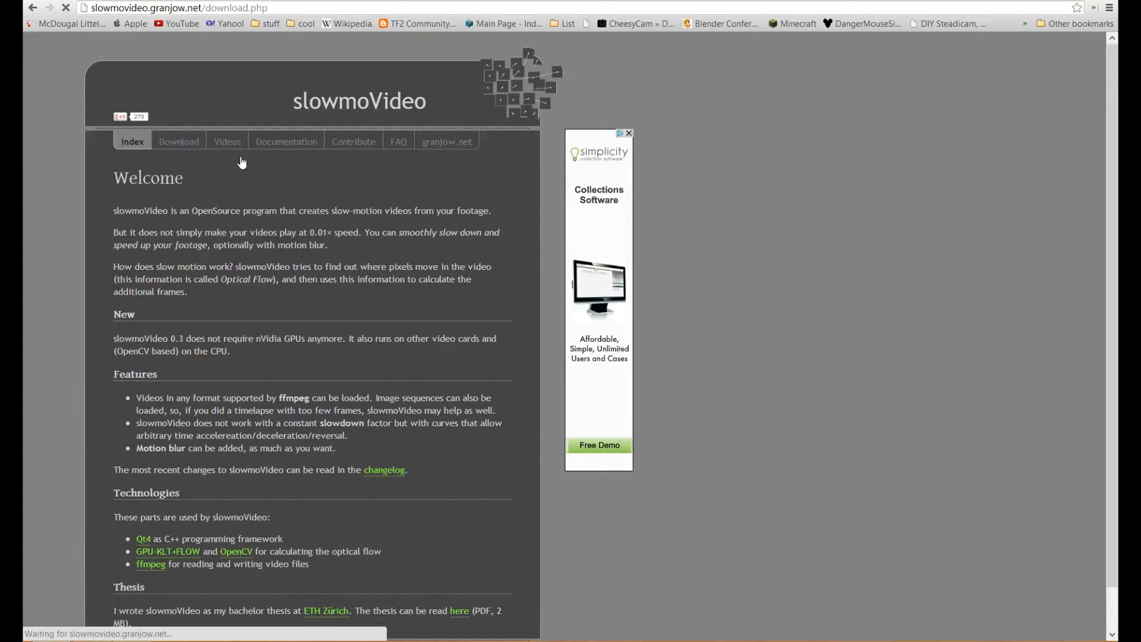
pyautogui.click(179, 142)
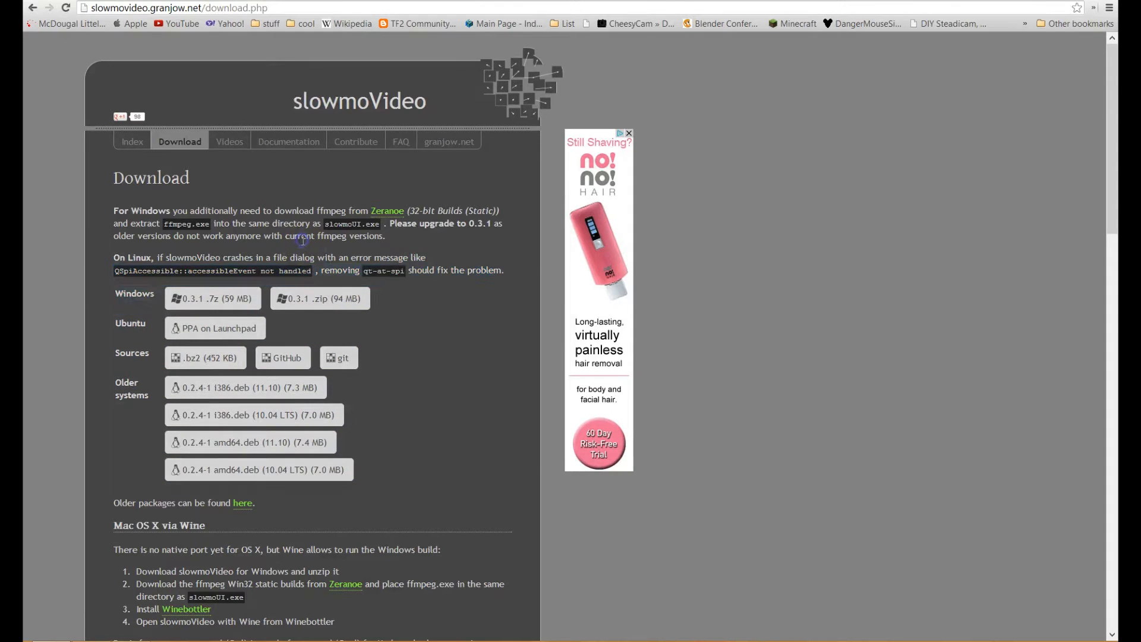
pyautogui.moveTo(395, 215)
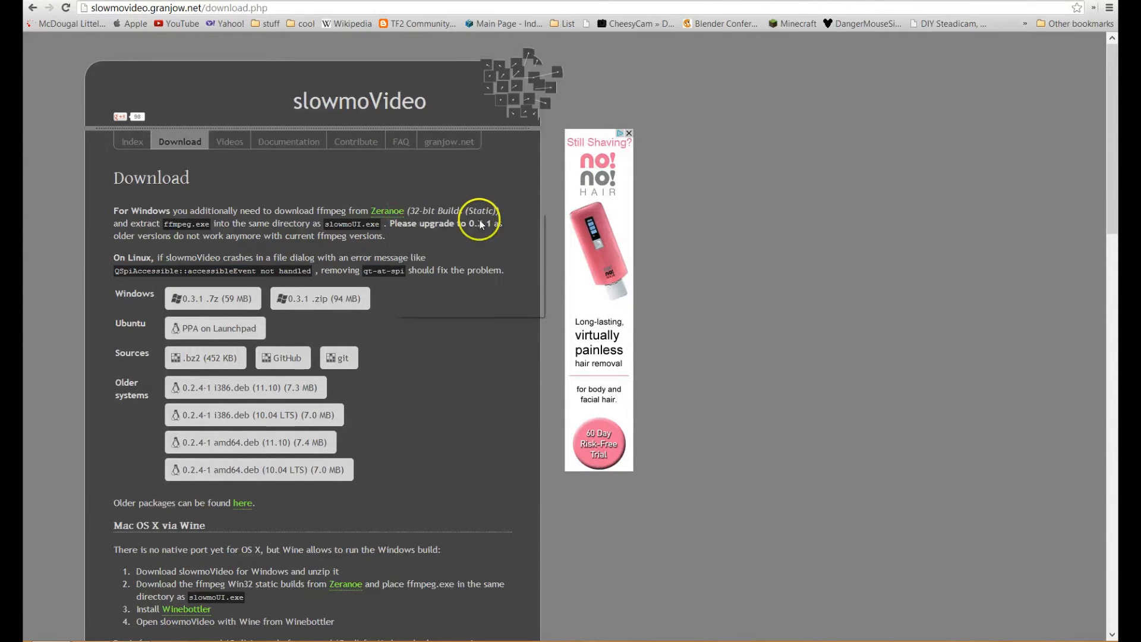
# - Follow the Zeranoe link and scroll to the 32-bit and 64-bit FFmpeg builds
pyautogui.click(387, 210)
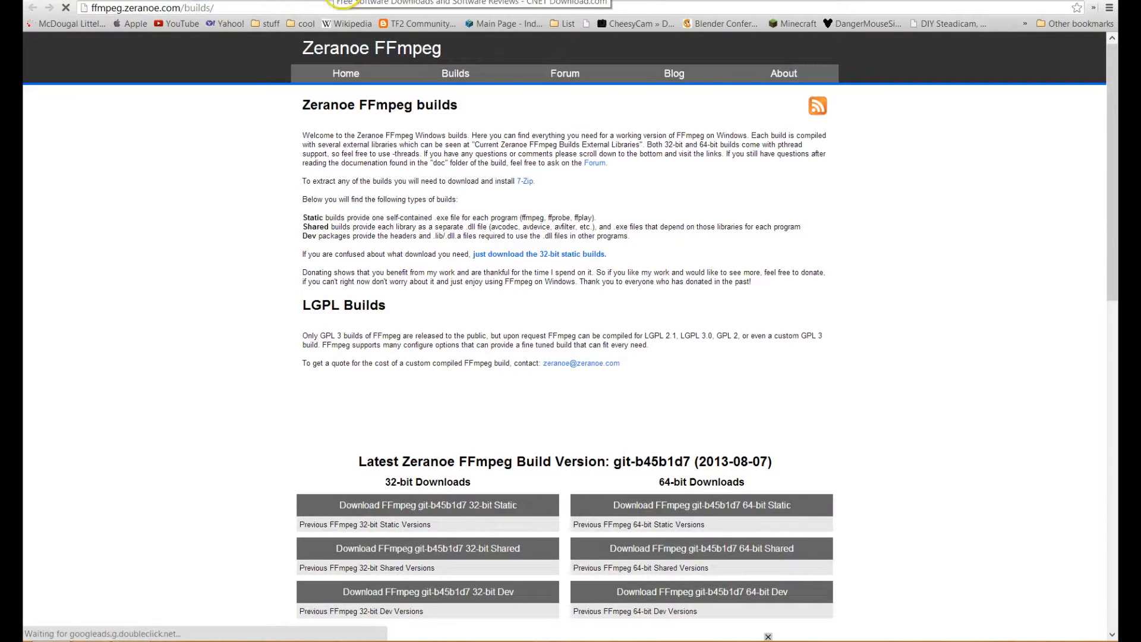
pyautogui.scroll(-3)
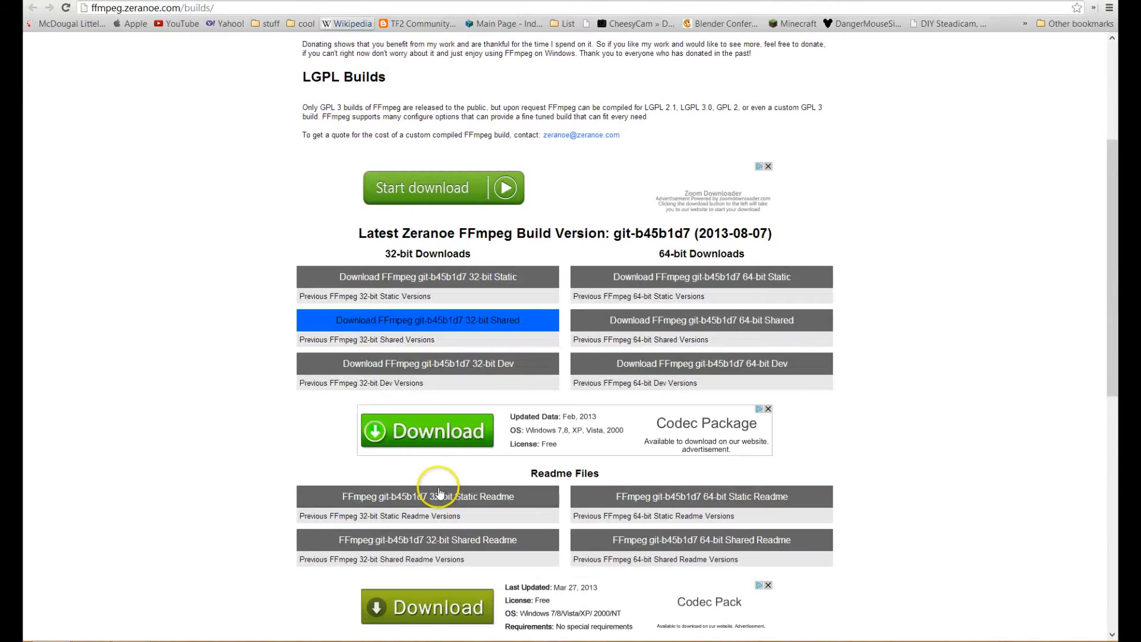
pyautogui.moveTo(428, 277)
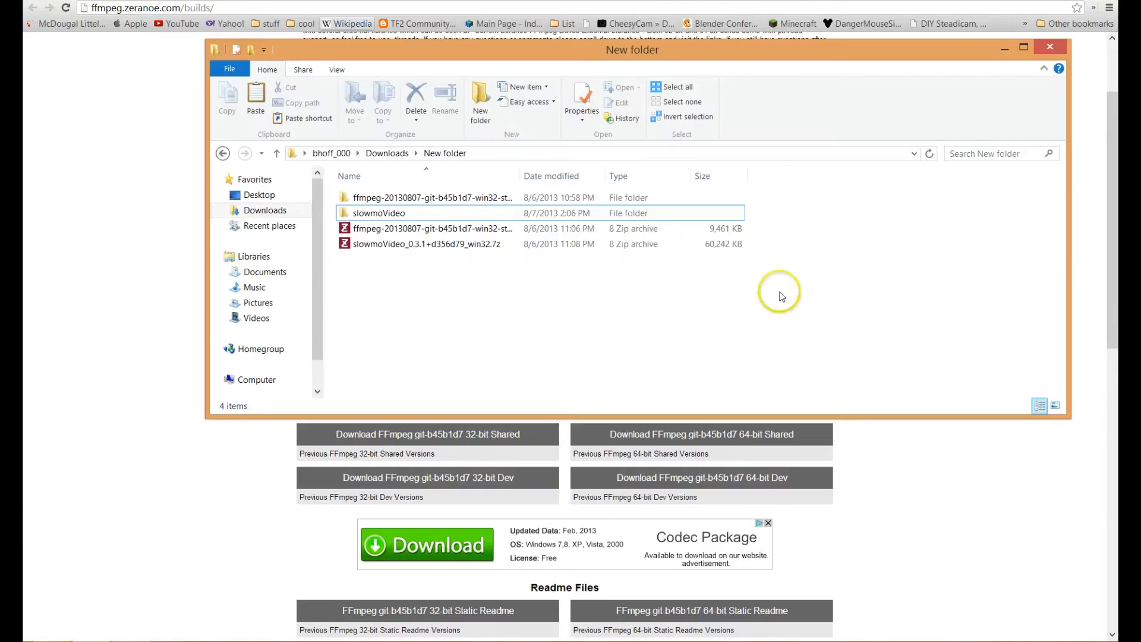
pyautogui.moveTo(692, 285)
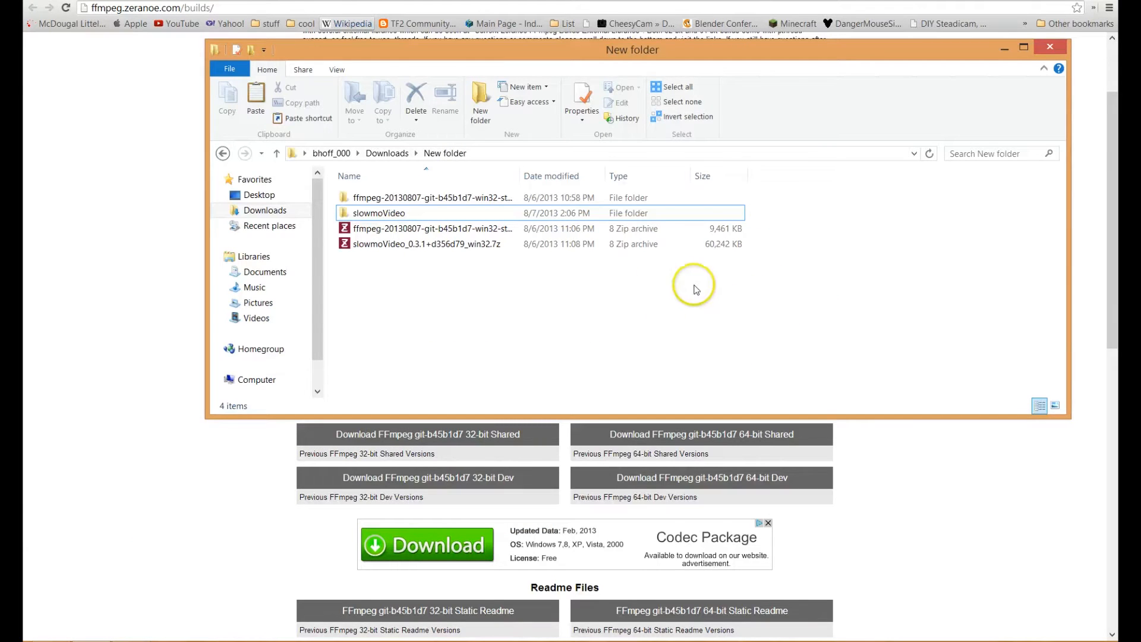
# - Open the extracted FFmpeg build's bin folder and copy ffmpeg.exe
pyautogui.click(432, 197)
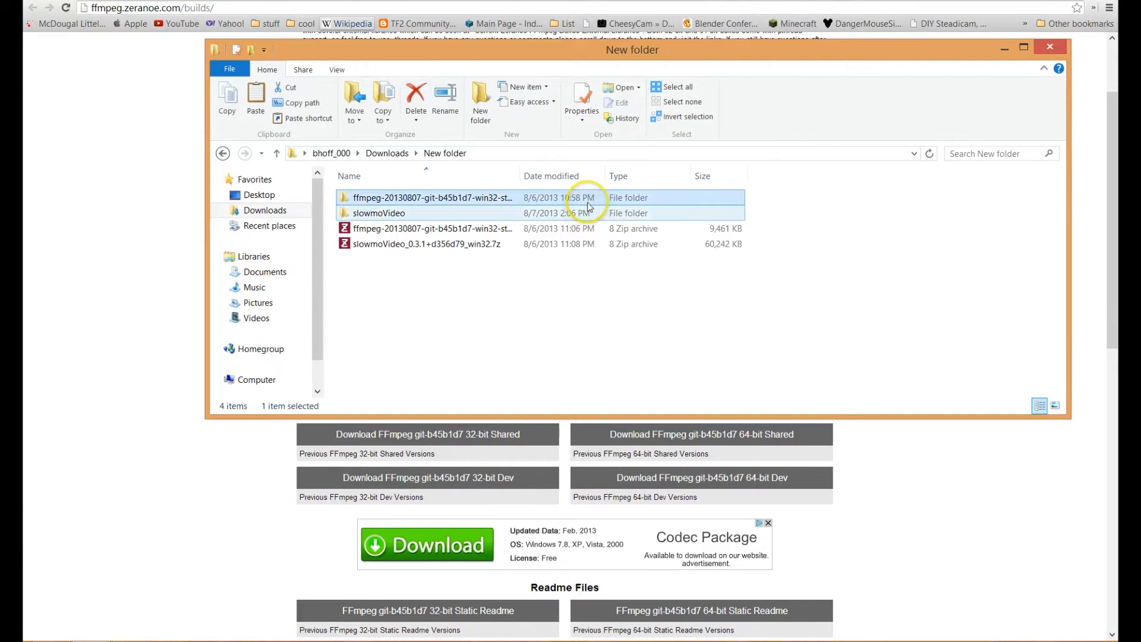
pyautogui.doubleClick(431, 197)
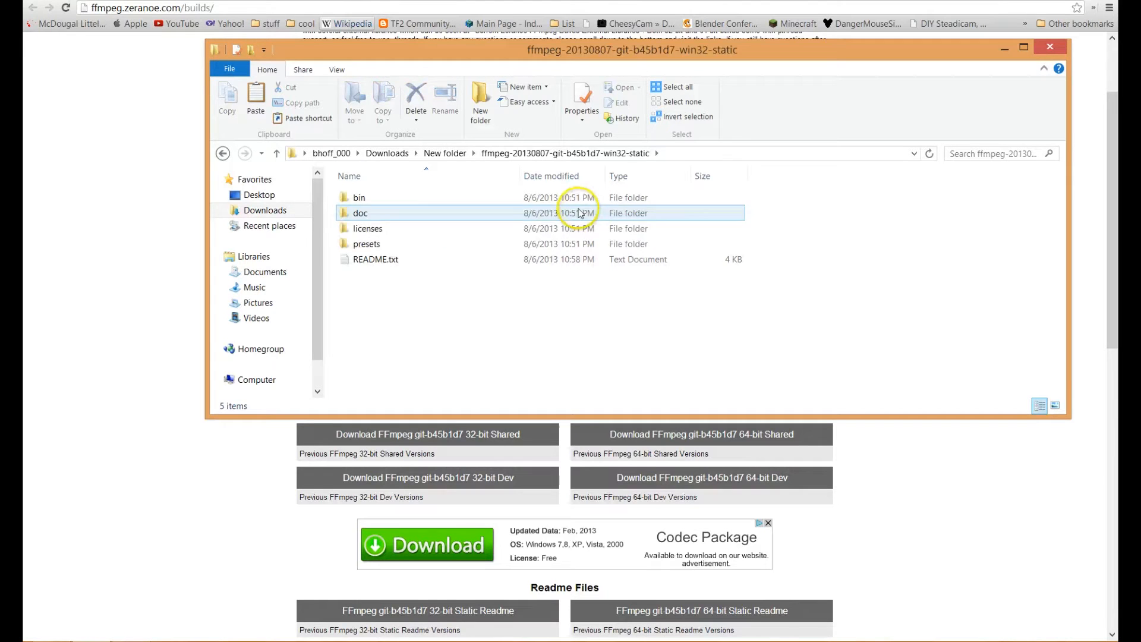
pyautogui.doubleClick(358, 198)
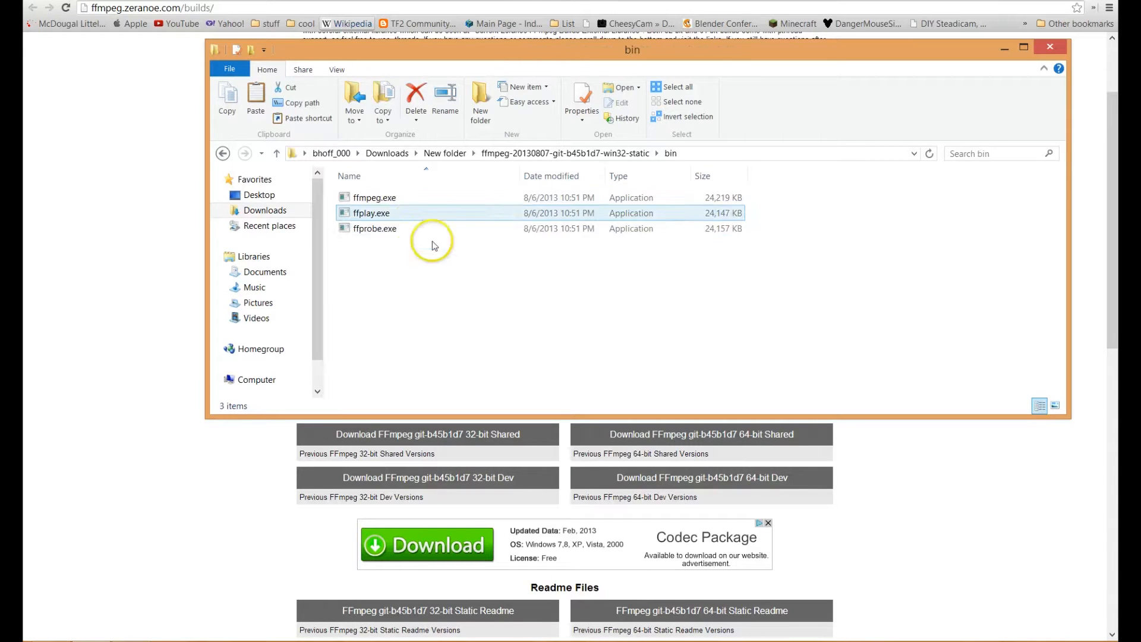
pyautogui.rightClick(374, 197)
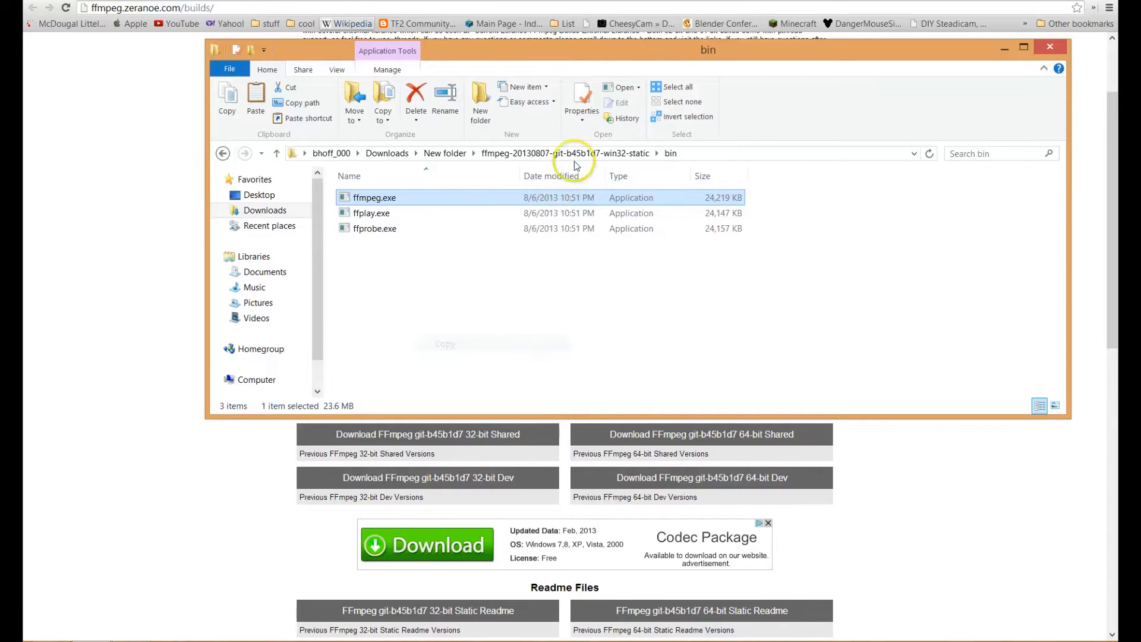
# - Paste ffmpeg.exe into the slowmoVideo program folder beside slowmoUI.exe
pyautogui.click(445, 153)
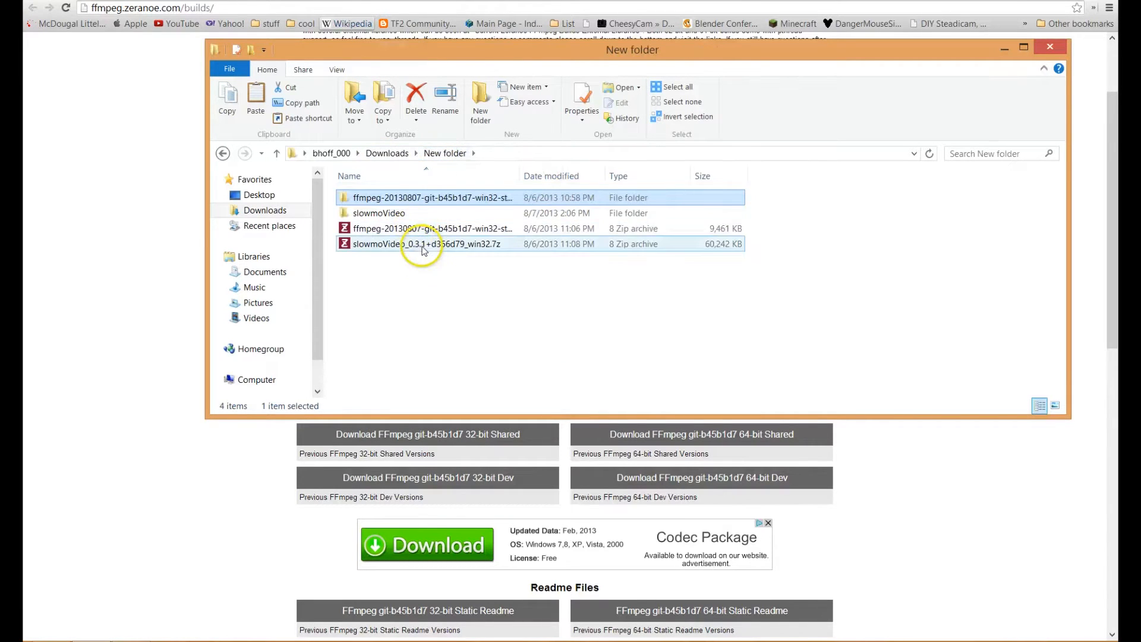
pyautogui.doubleClick(379, 213)
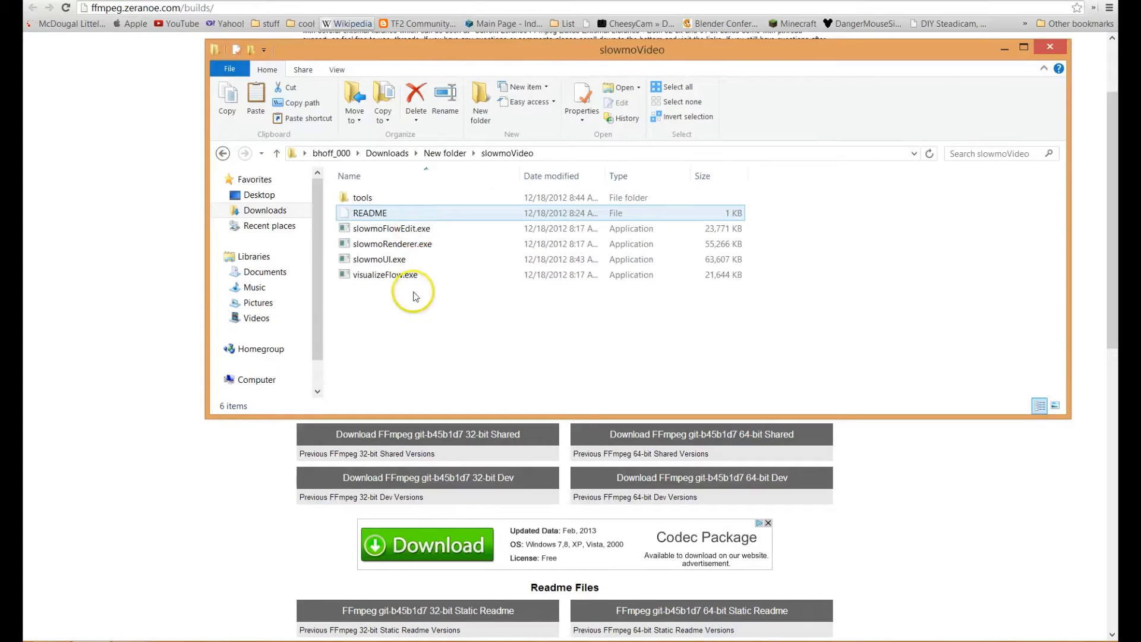
pyautogui.click(490, 395)
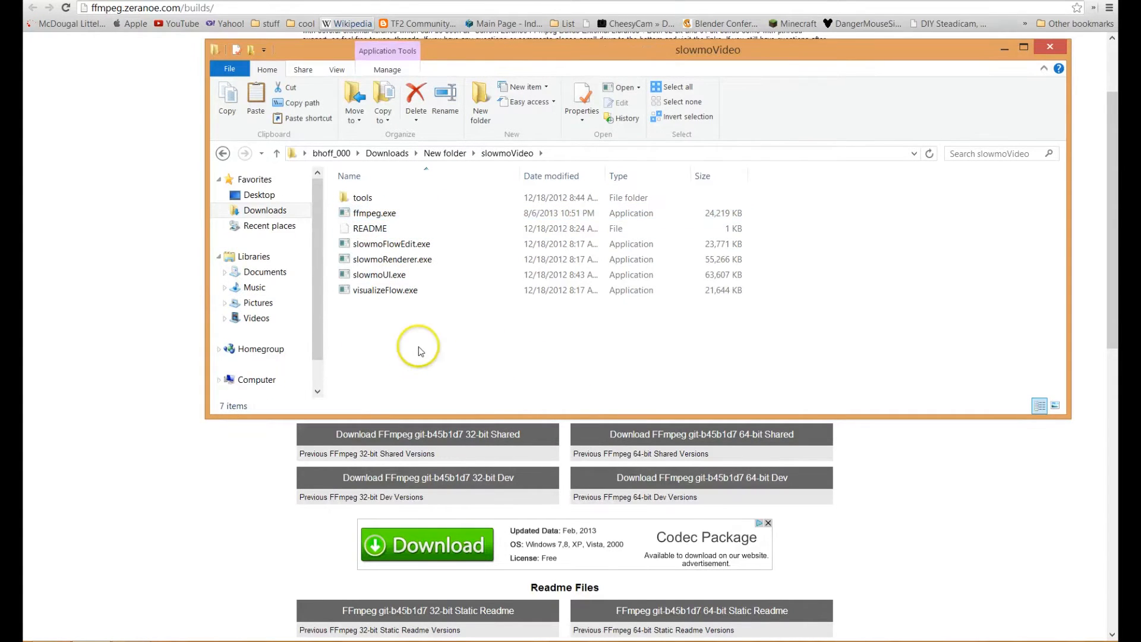
pyautogui.click(380, 275)
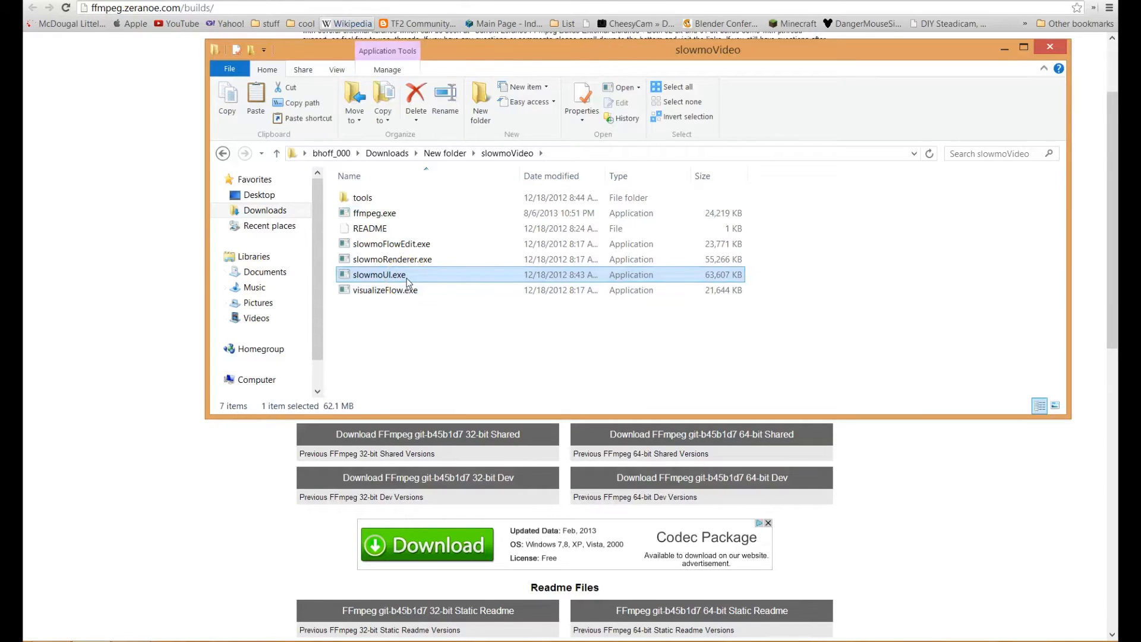
# - Launch slowmoUI.exe and bring up slowmoVideo's File menu
pyautogui.doubleClick(379, 275)
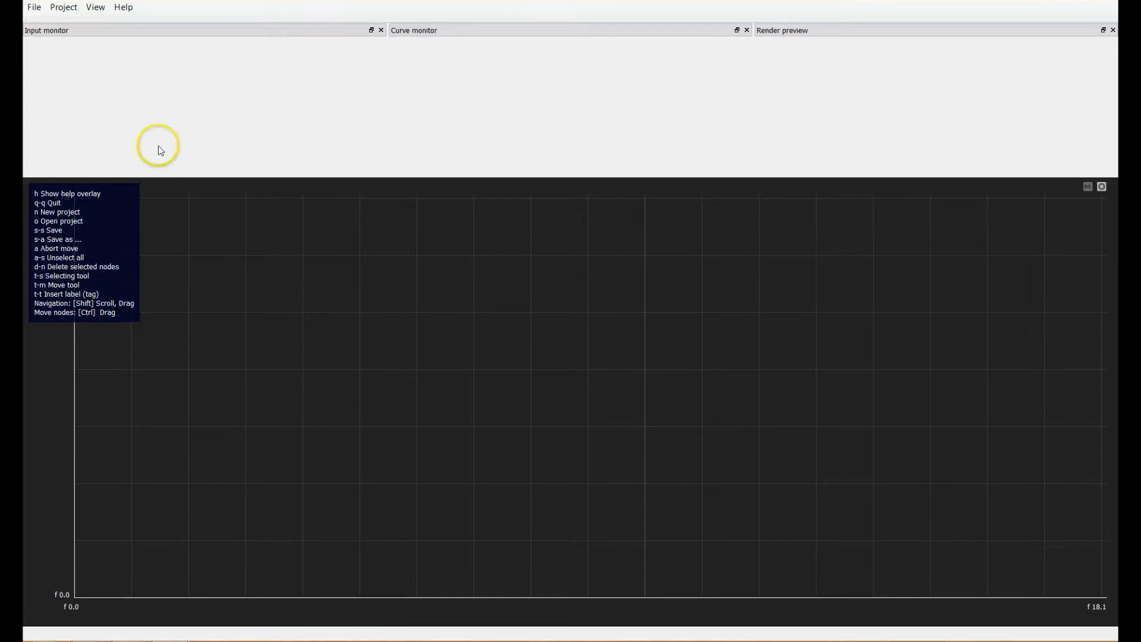
pyautogui.moveTo(181, 169)
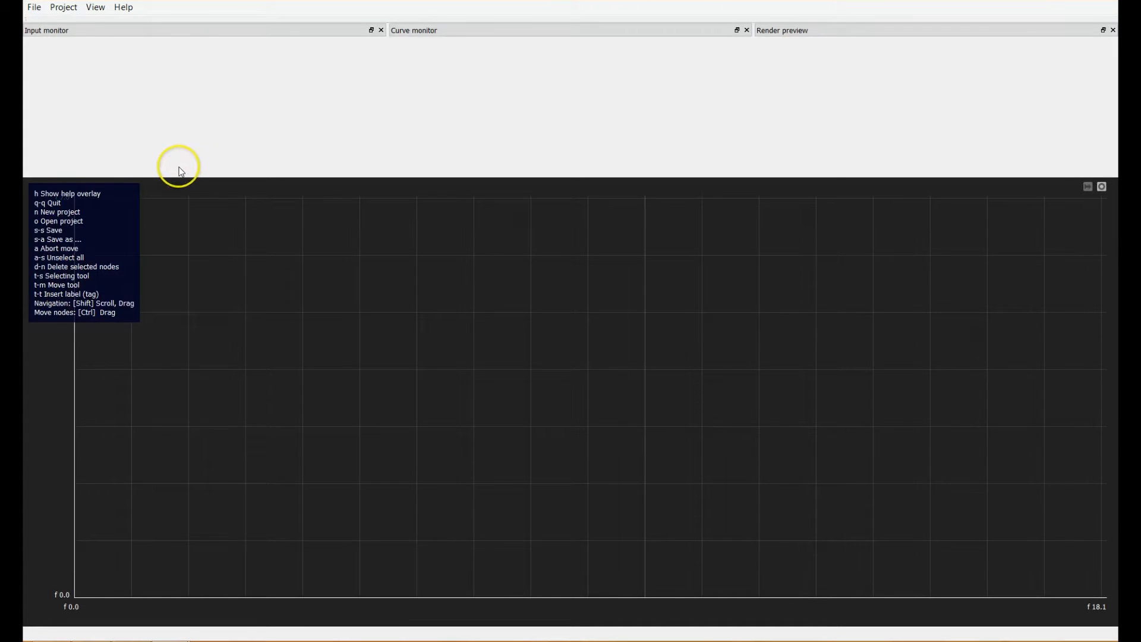
pyautogui.moveTo(583, 150)
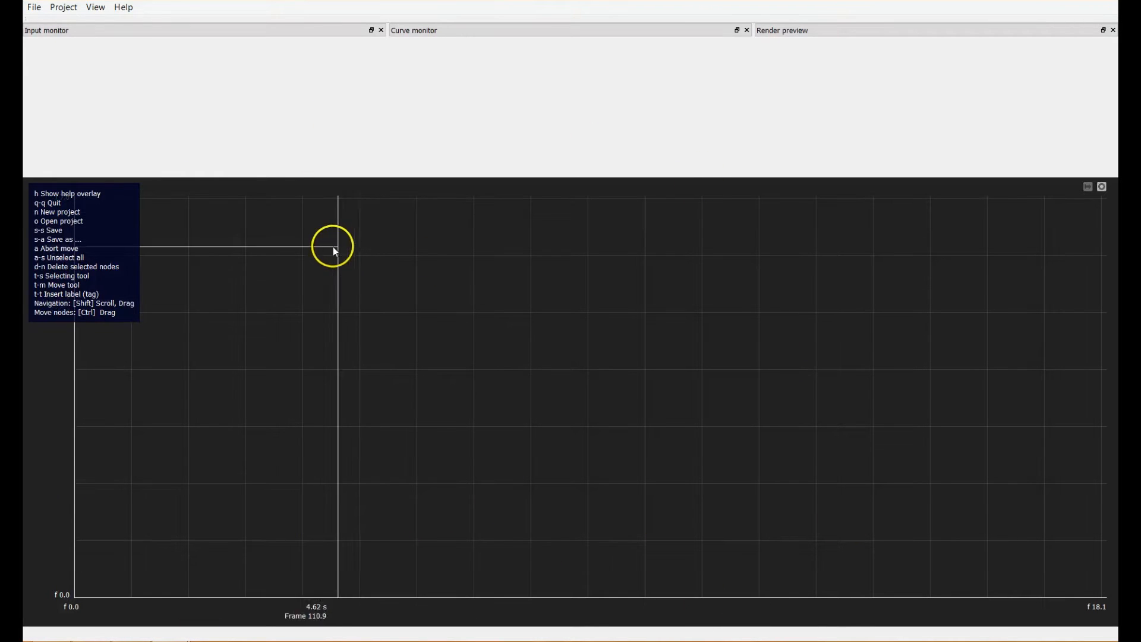
pyautogui.moveTo(1018, 67)
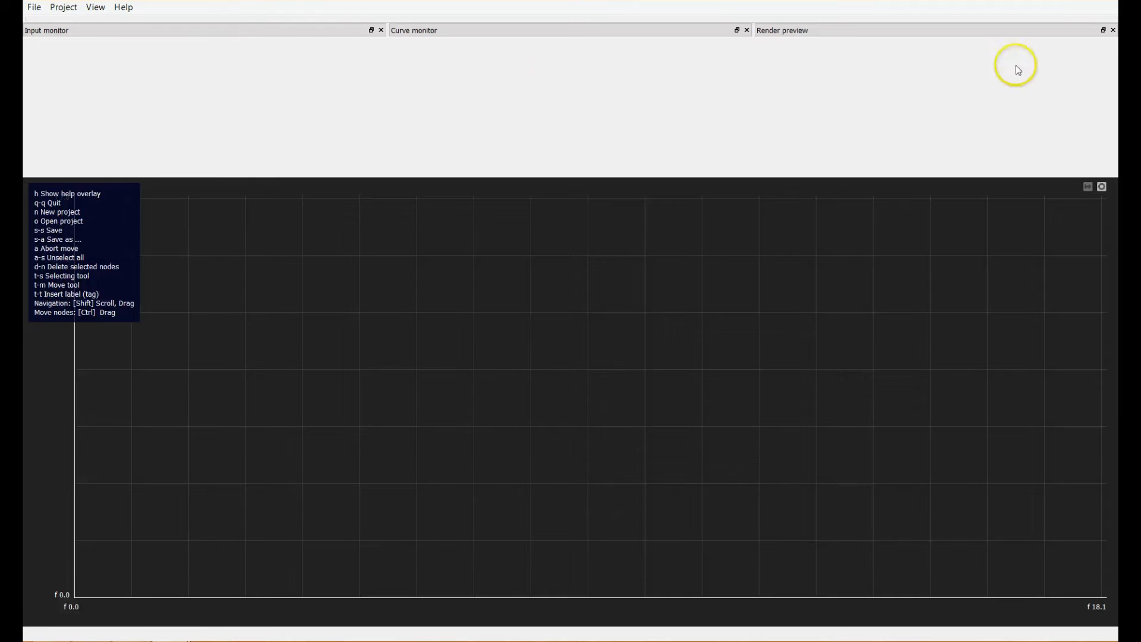
pyautogui.click(33, 6)
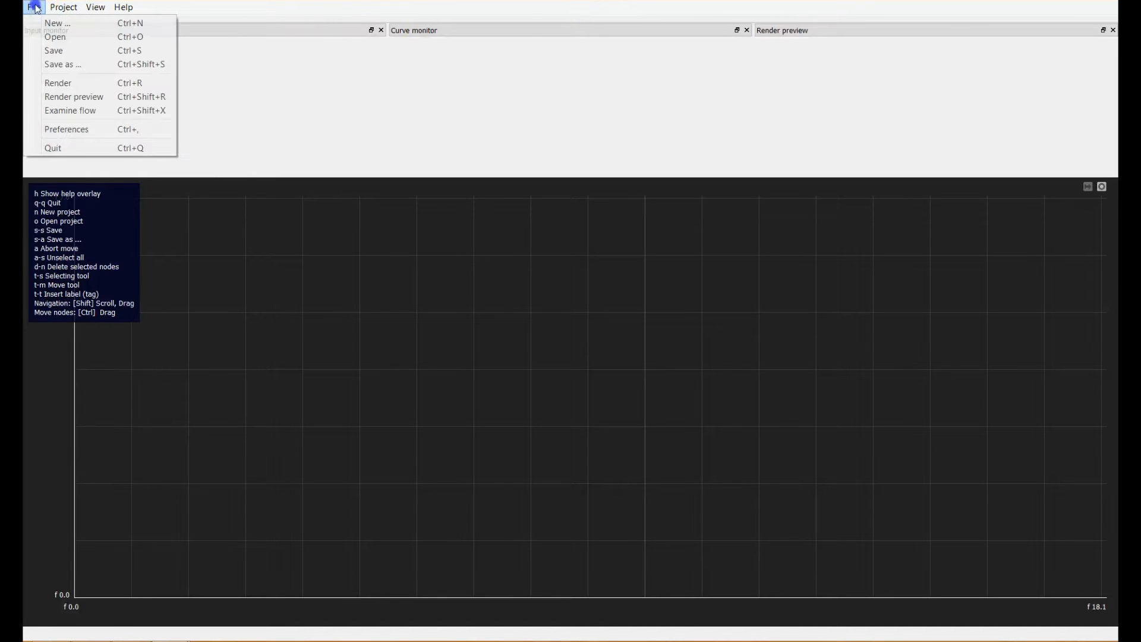
pyautogui.moveTo(57, 22)
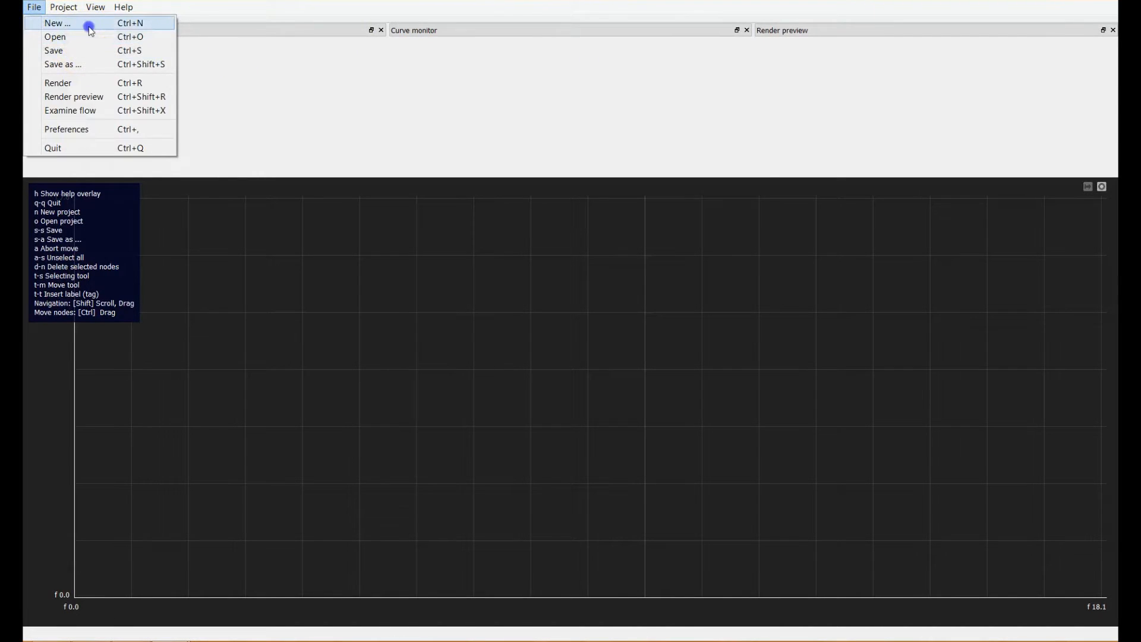
# - Start a new project and create New Folder2 under the slow motion folder as its directory
pyautogui.click(57, 23)
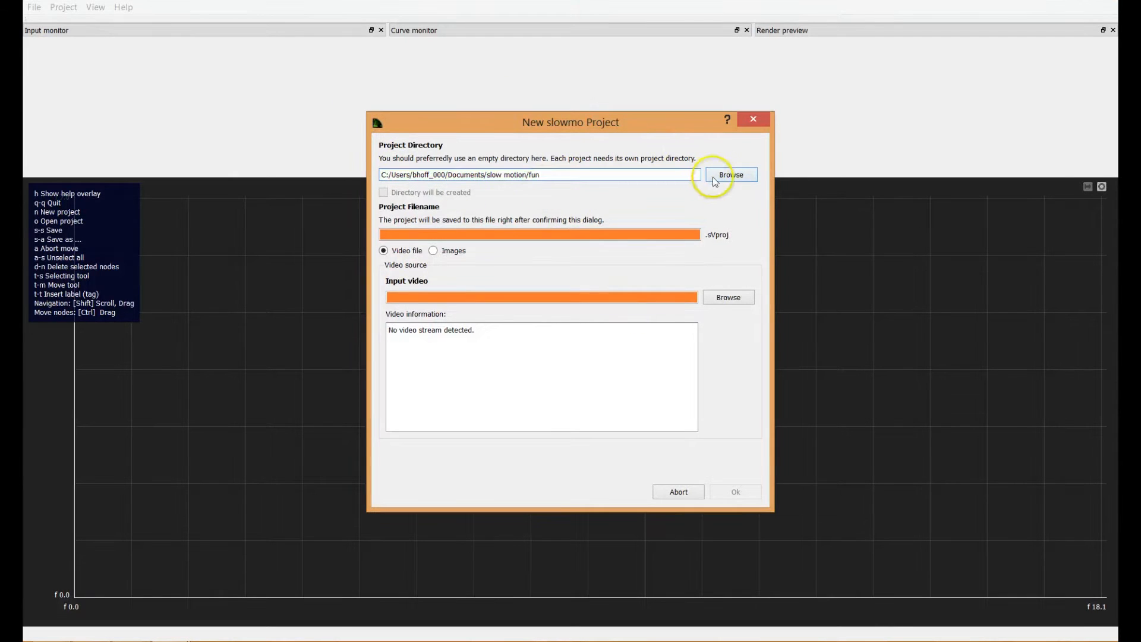
pyautogui.click(730, 175)
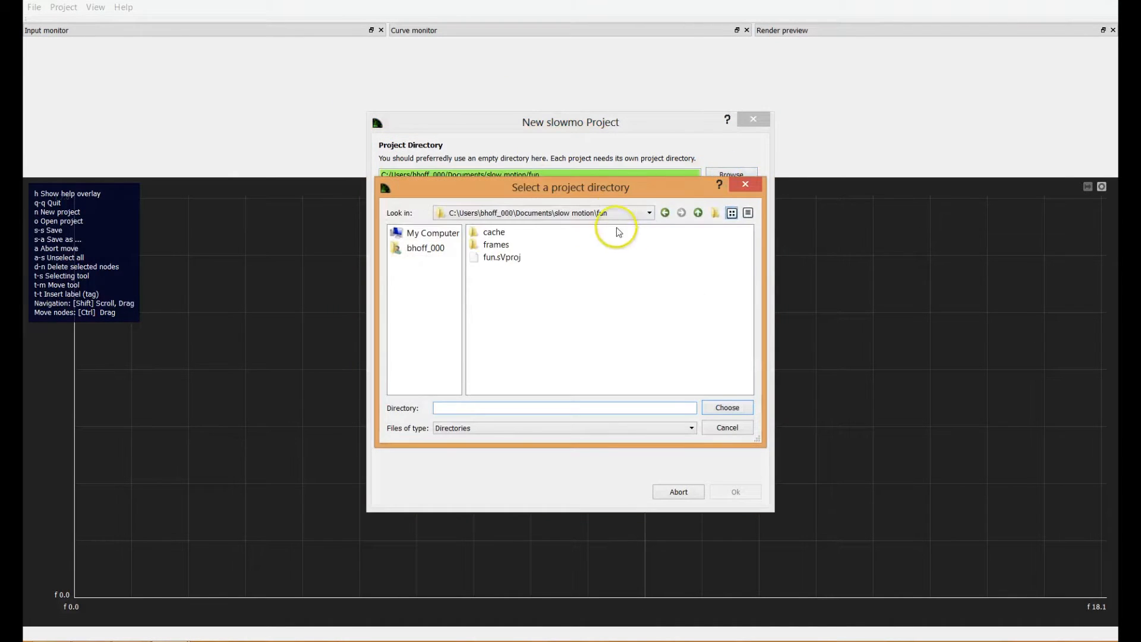
pyautogui.click(648, 213)
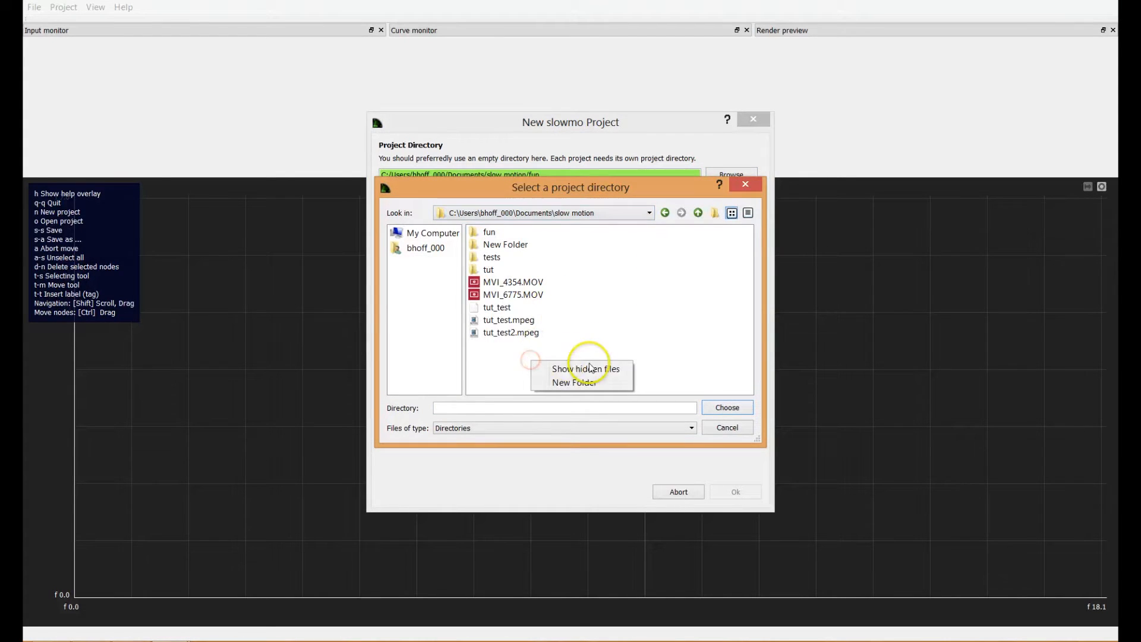
pyautogui.click(574, 382)
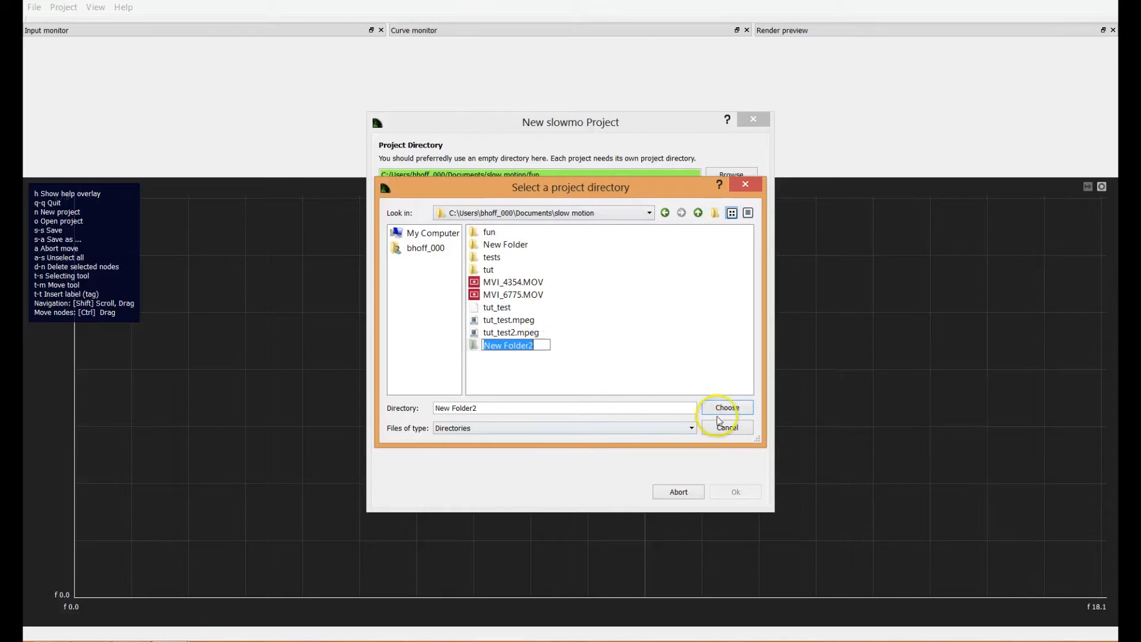
pyautogui.click(727, 408)
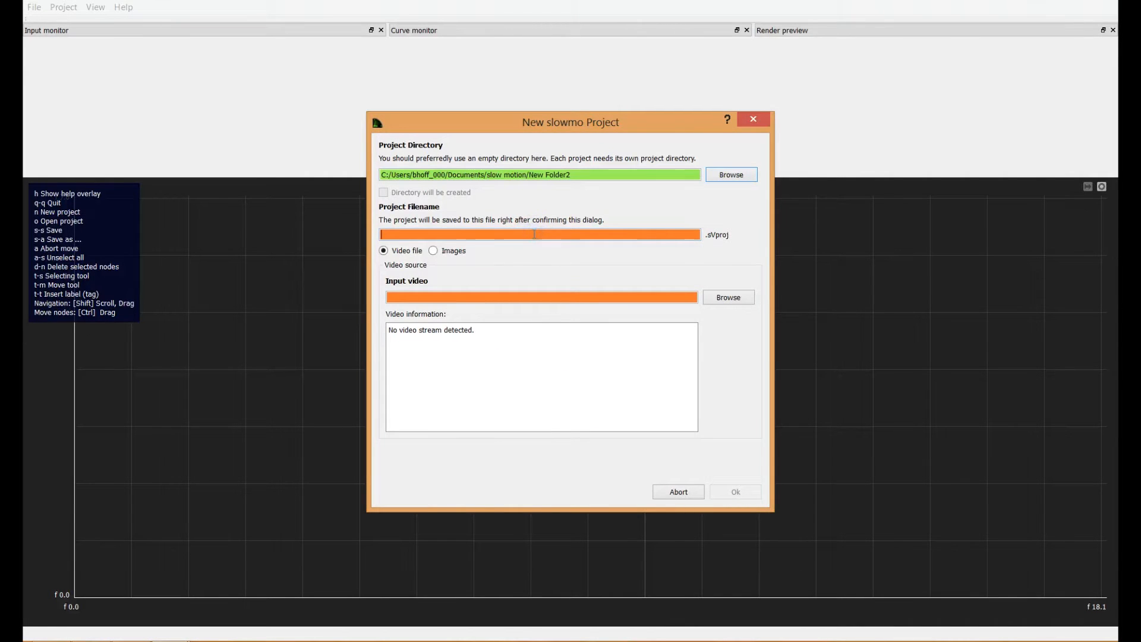
# - Name the project tut and choose MVI_6775.MOV as the input video
pyautogui.write('tut')
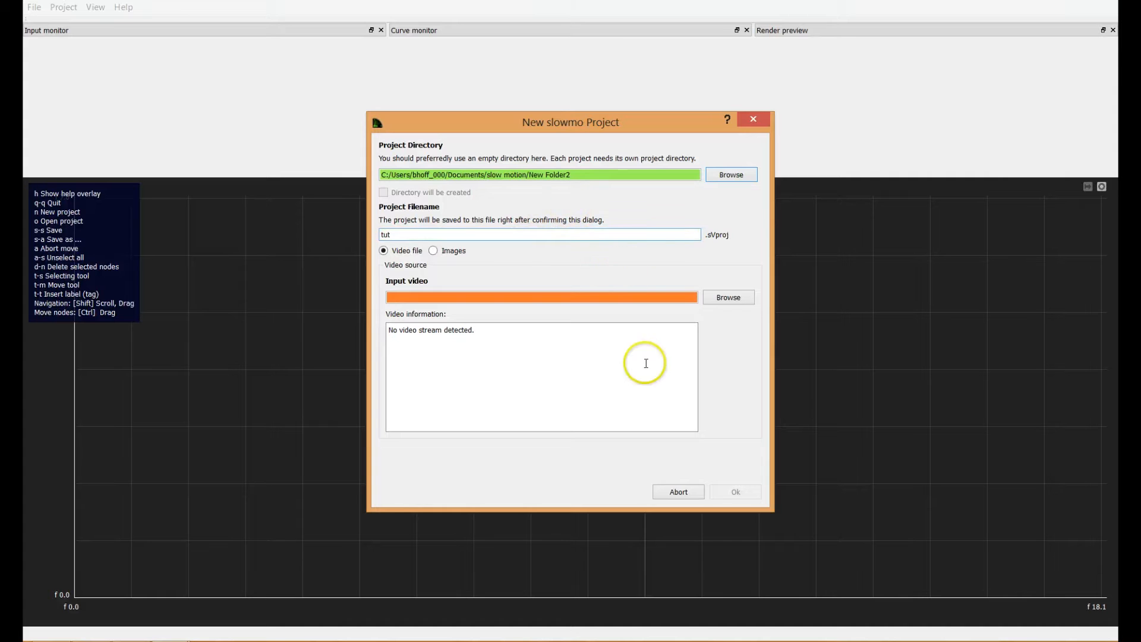
pyautogui.click(728, 297)
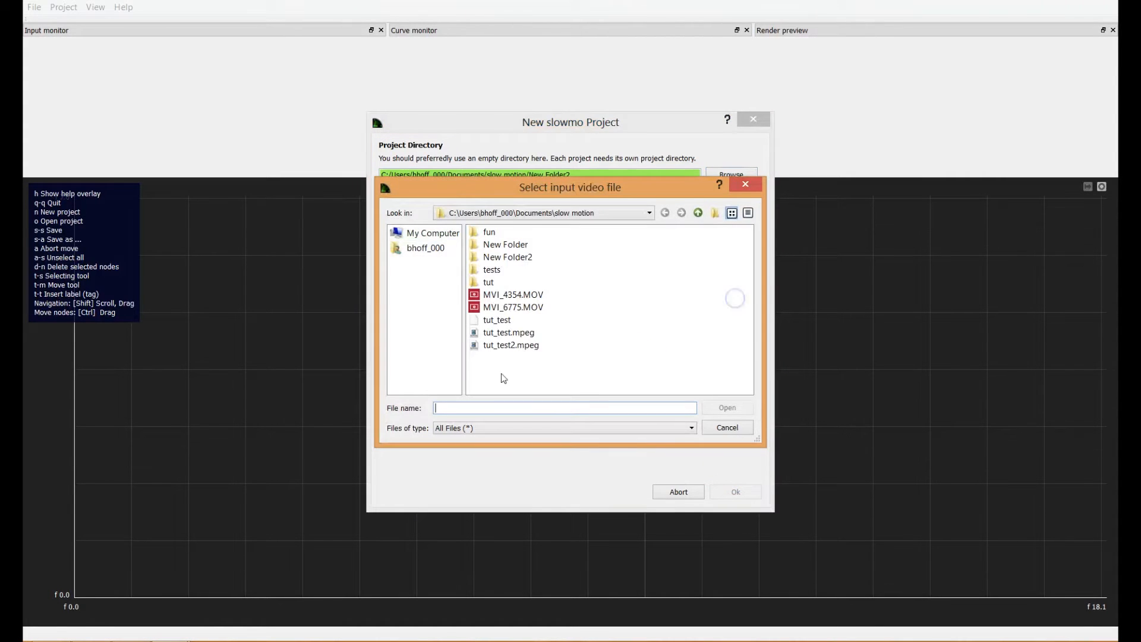
pyautogui.click(513, 306)
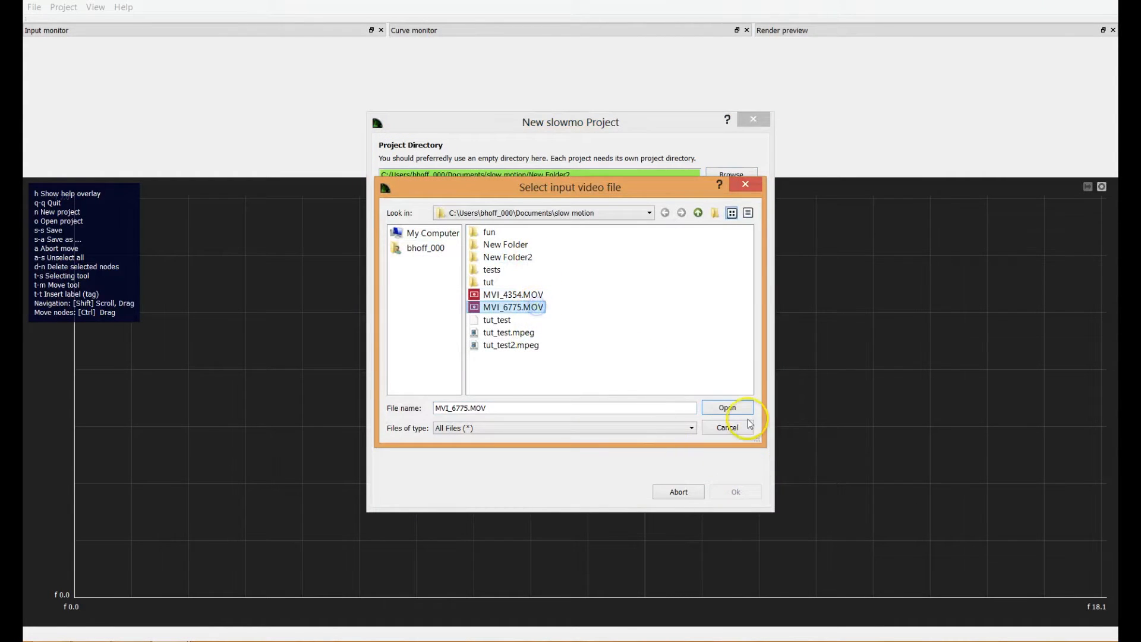
pyautogui.click(726, 408)
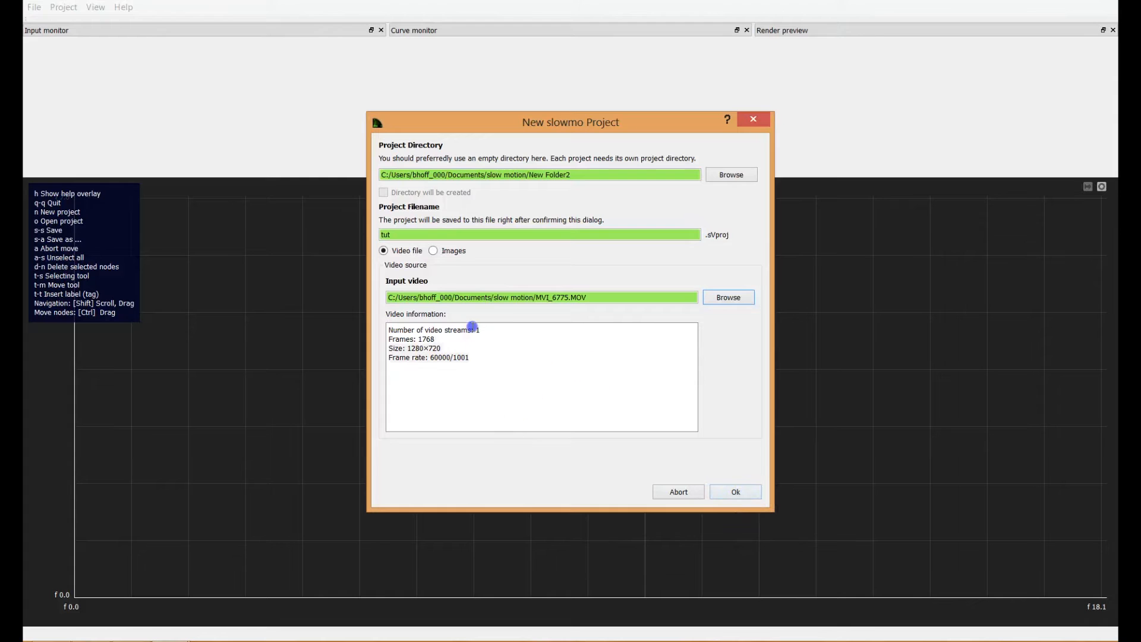
pyautogui.click(736, 492)
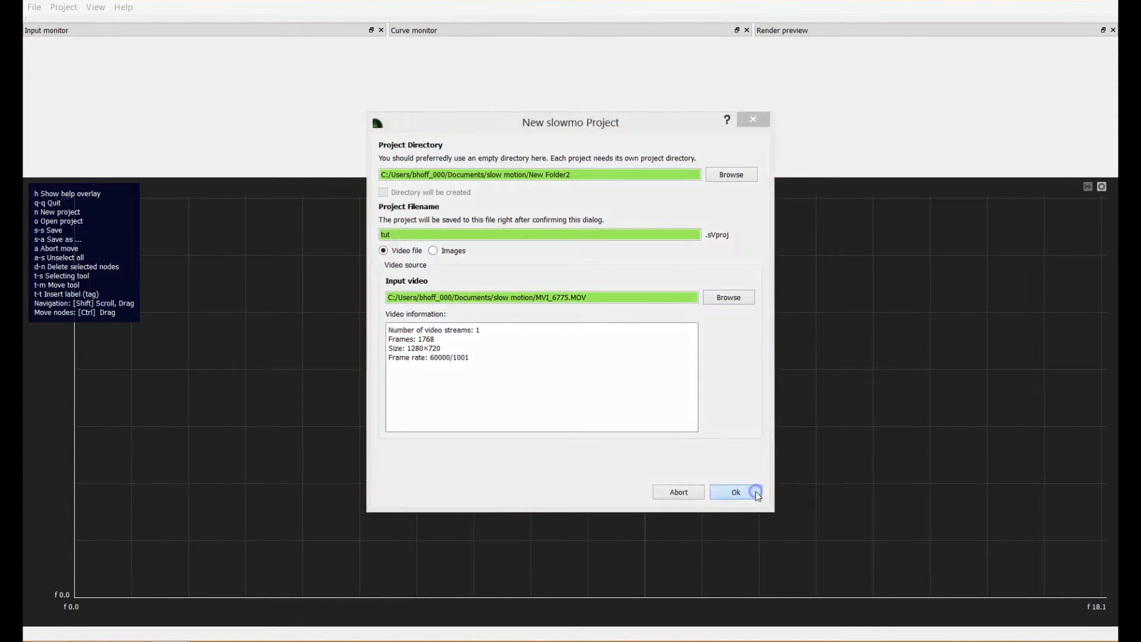
# - Confirm the tut project so MVI_6775.MOV loads with a 133 s timeline
pyautogui.click(735, 492)
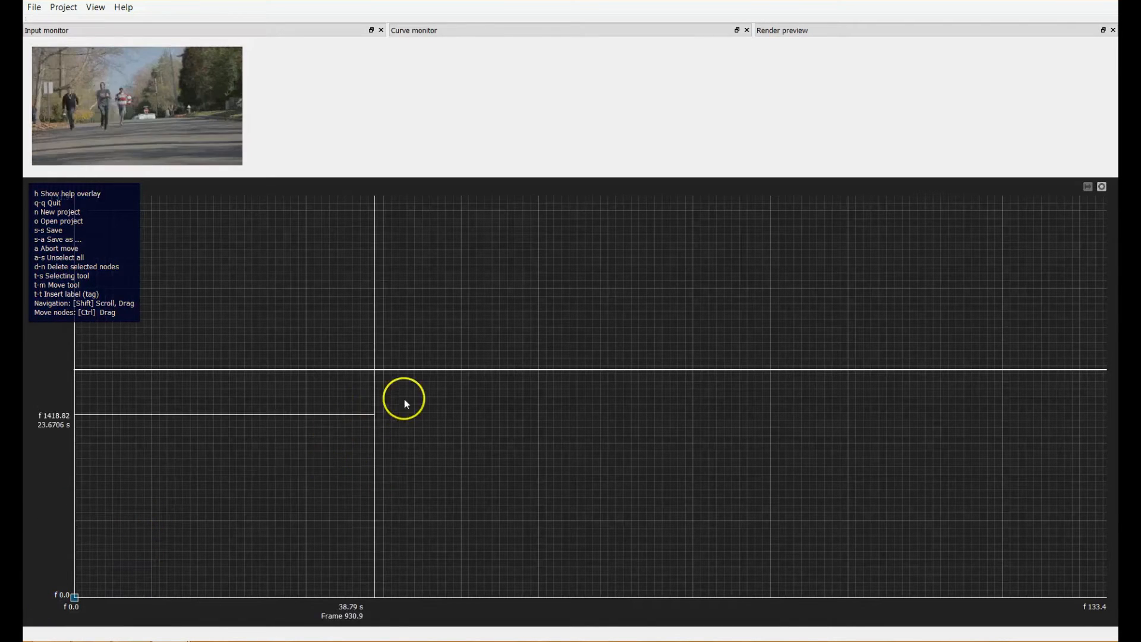
# - Place a curve node near frame 1670 and drag the nodes into position
pyautogui.moveTo(402, 398); pyautogui.dragTo(448, 367)
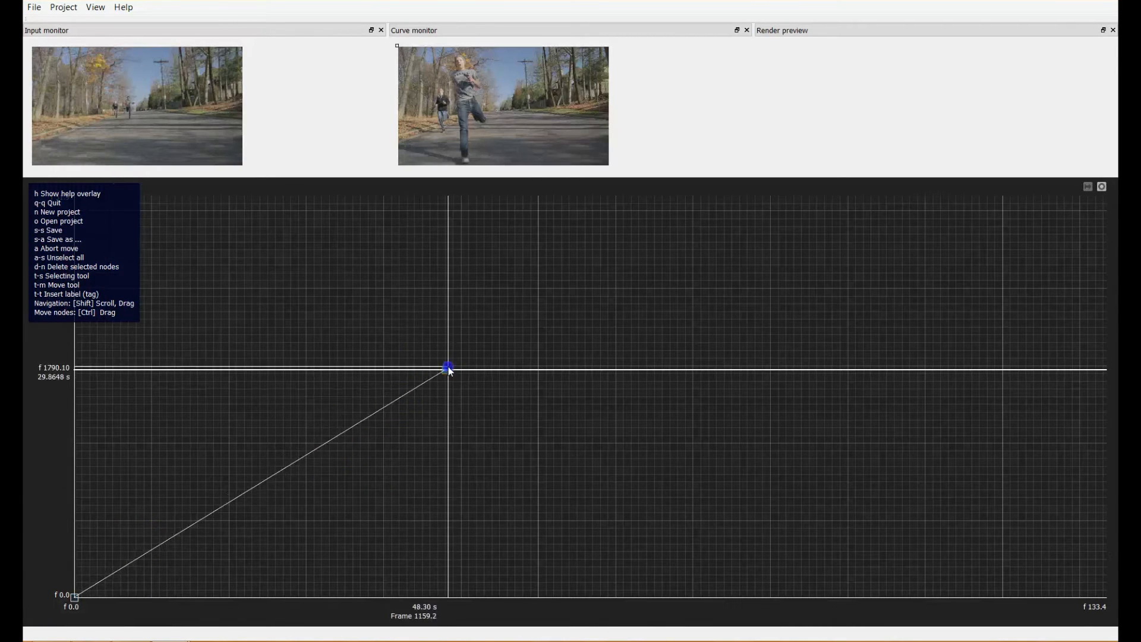
pyautogui.rightClick(234, 511)
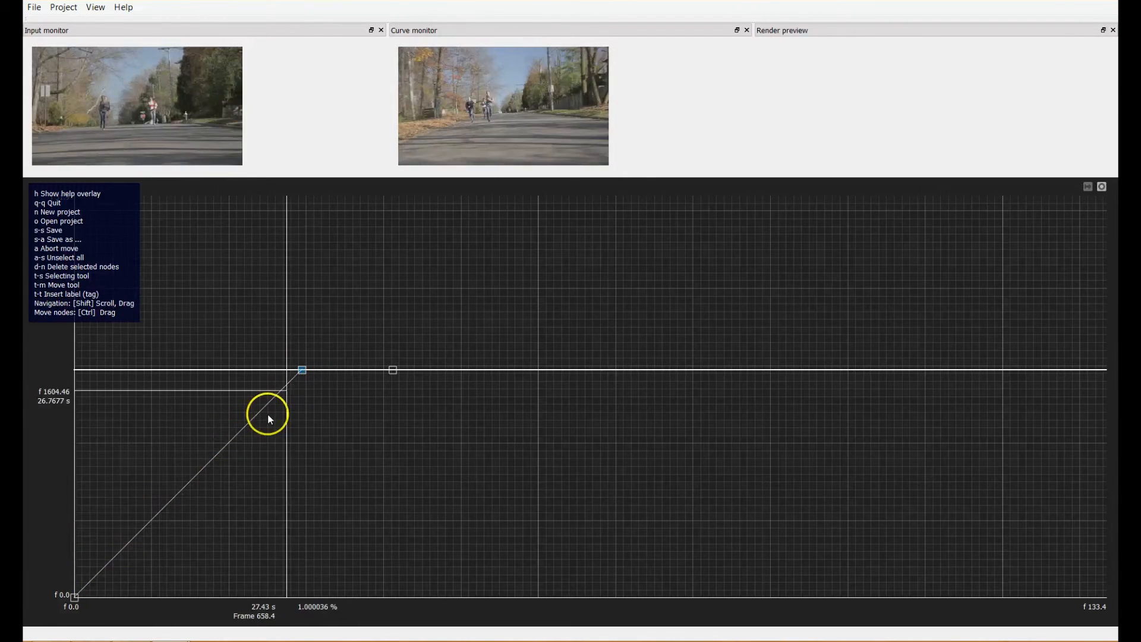
pyautogui.moveTo(269, 418); pyautogui.dragTo(72, 594)
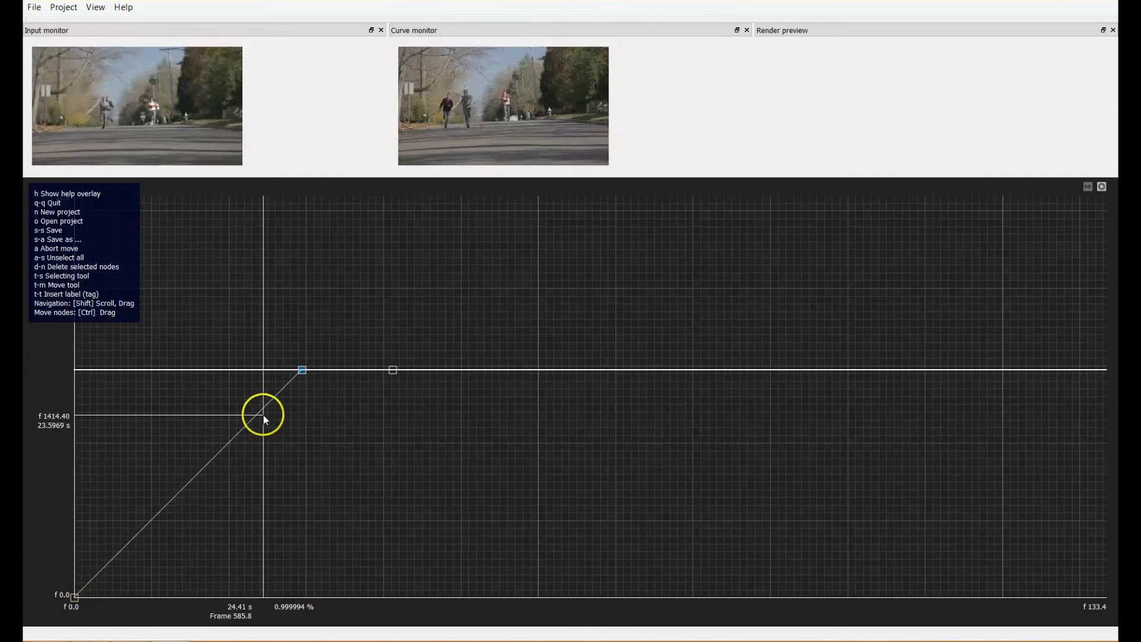
pyautogui.moveTo(263, 415); pyautogui.dragTo(302, 370)
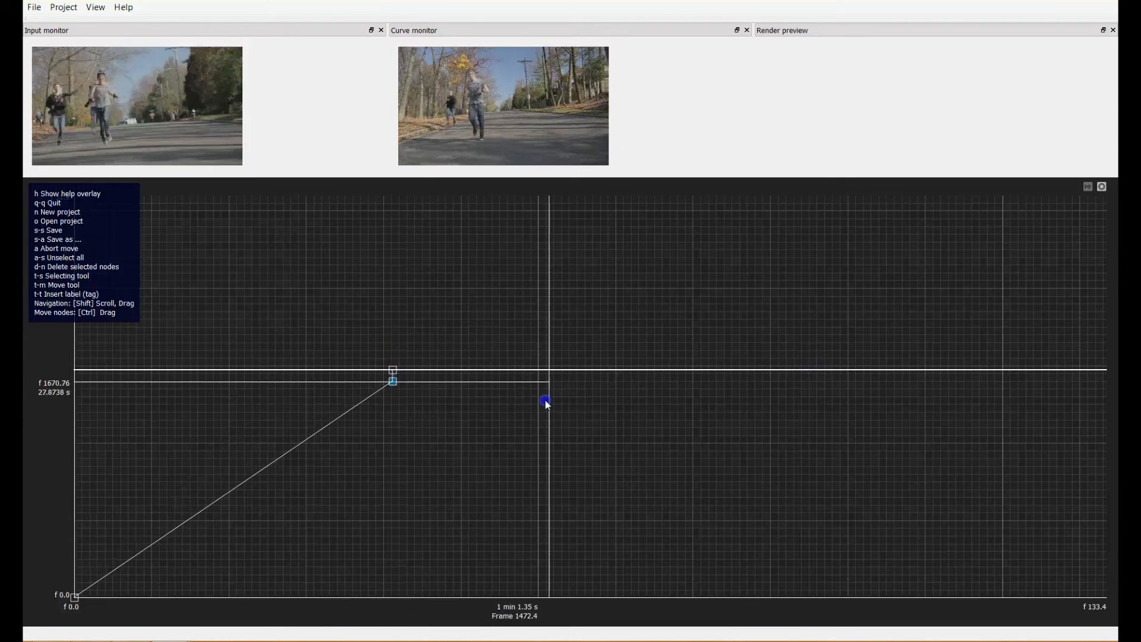
# - Drag nodes for a near-frozen opening, add later nodes, and lower node 3 into a plateau
pyautogui.rightClick(393, 379)
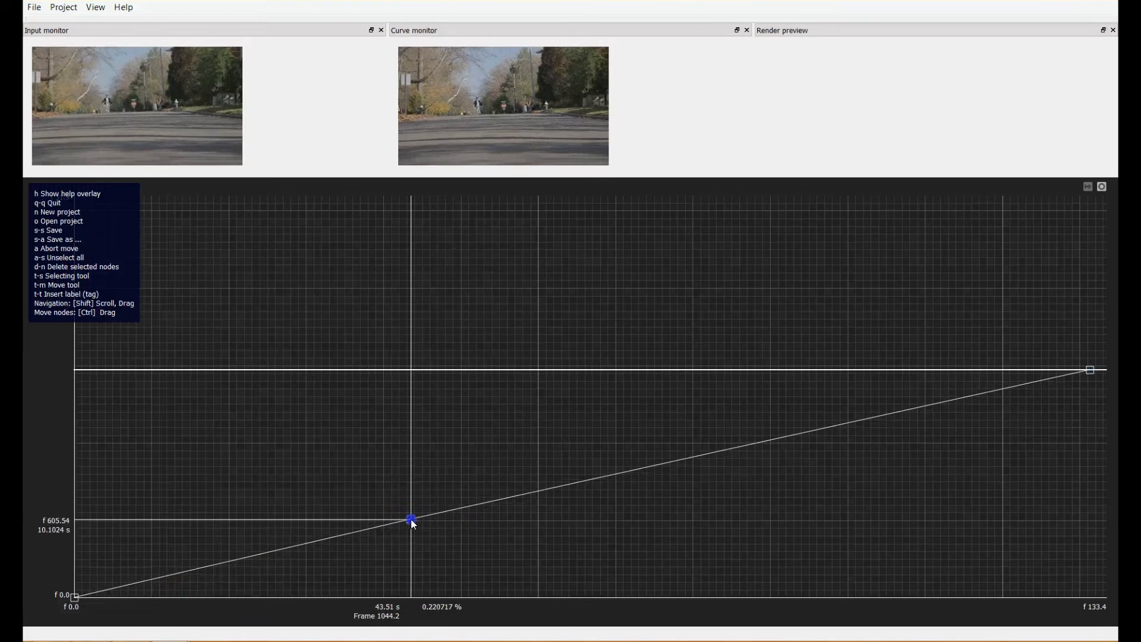
pyautogui.moveTo(411, 518); pyautogui.dragTo(418, 590)
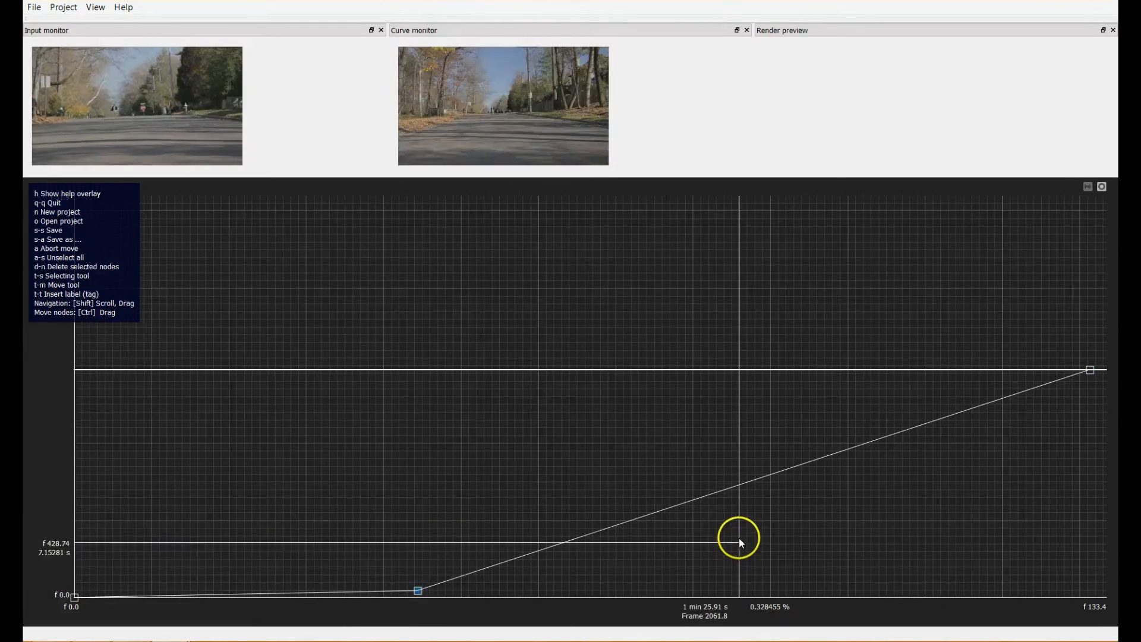
pyautogui.moveTo(739, 539); pyautogui.dragTo(523, 548)
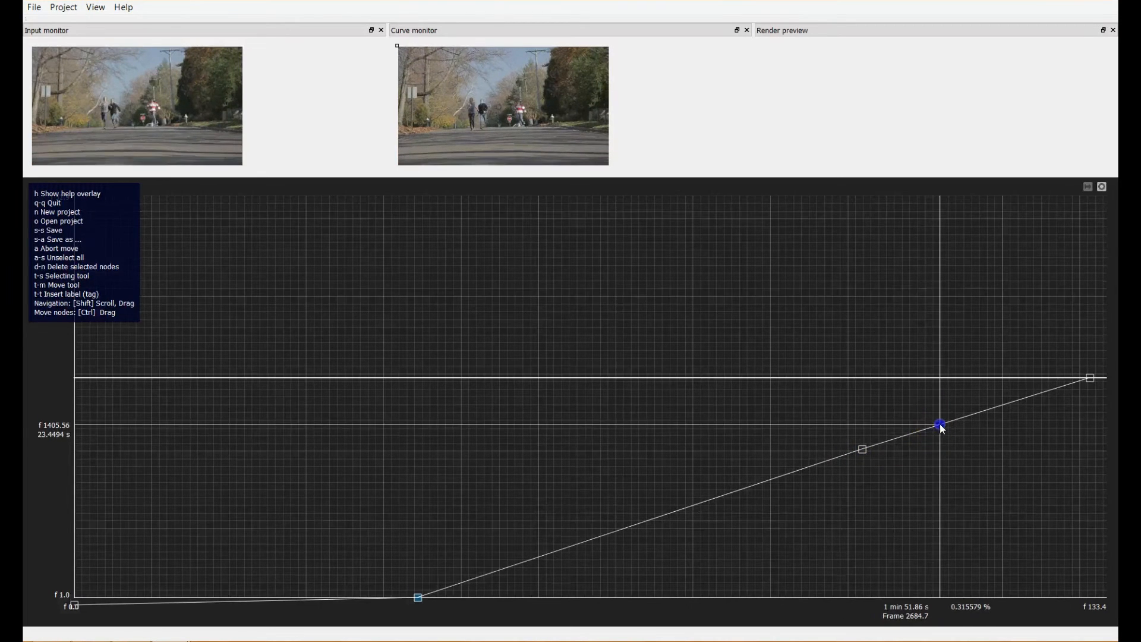
pyautogui.moveTo(940, 425); pyautogui.dragTo(940, 434)
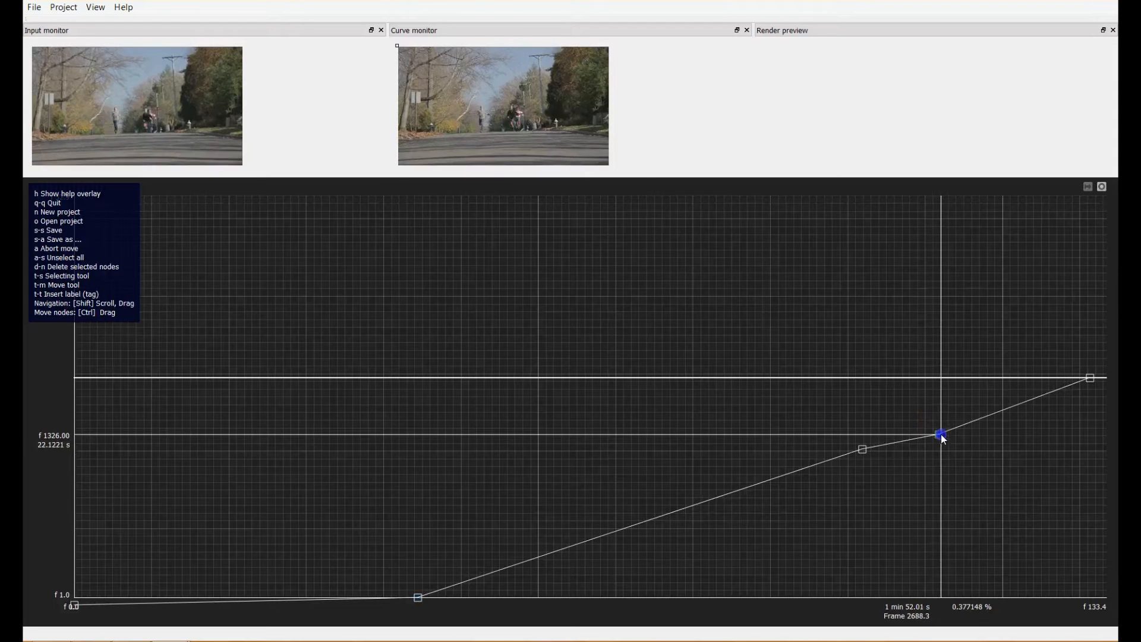
pyautogui.rightClick(939, 447)
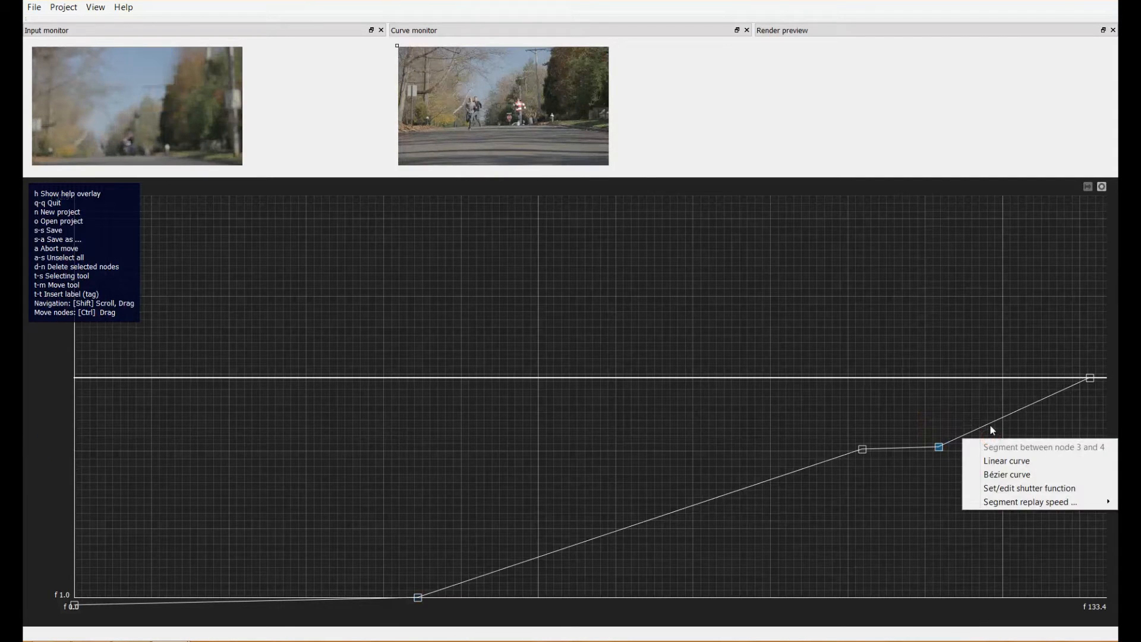
pyautogui.moveTo(1030, 501)
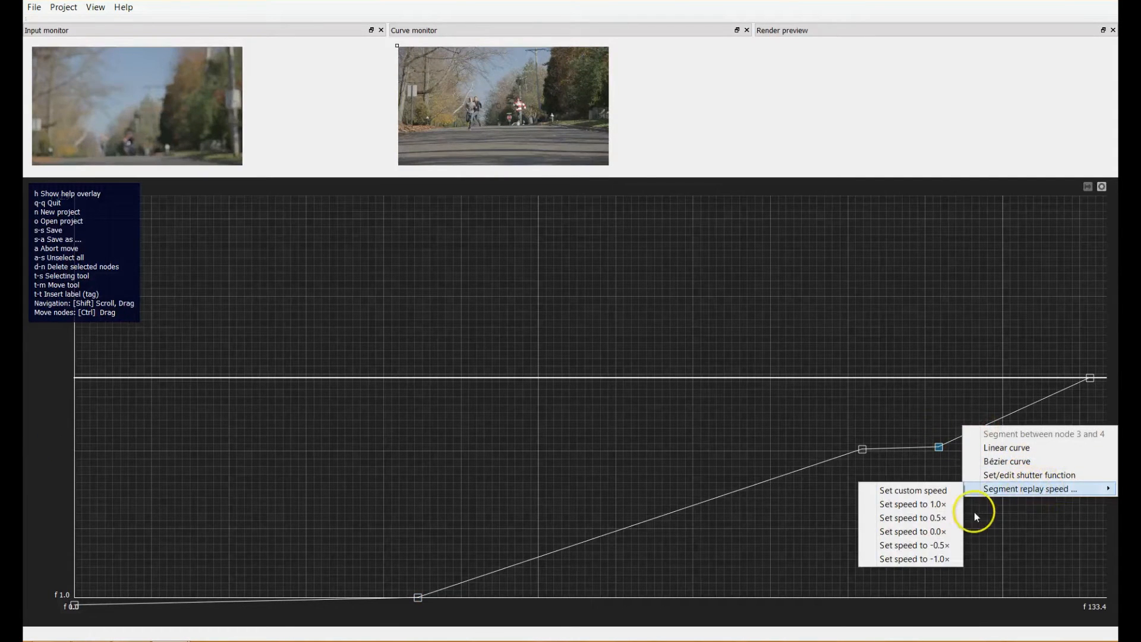
# - Give the segment after node 3 a fixed replay speed and open the rendering dialog
pyautogui.click(913, 504)
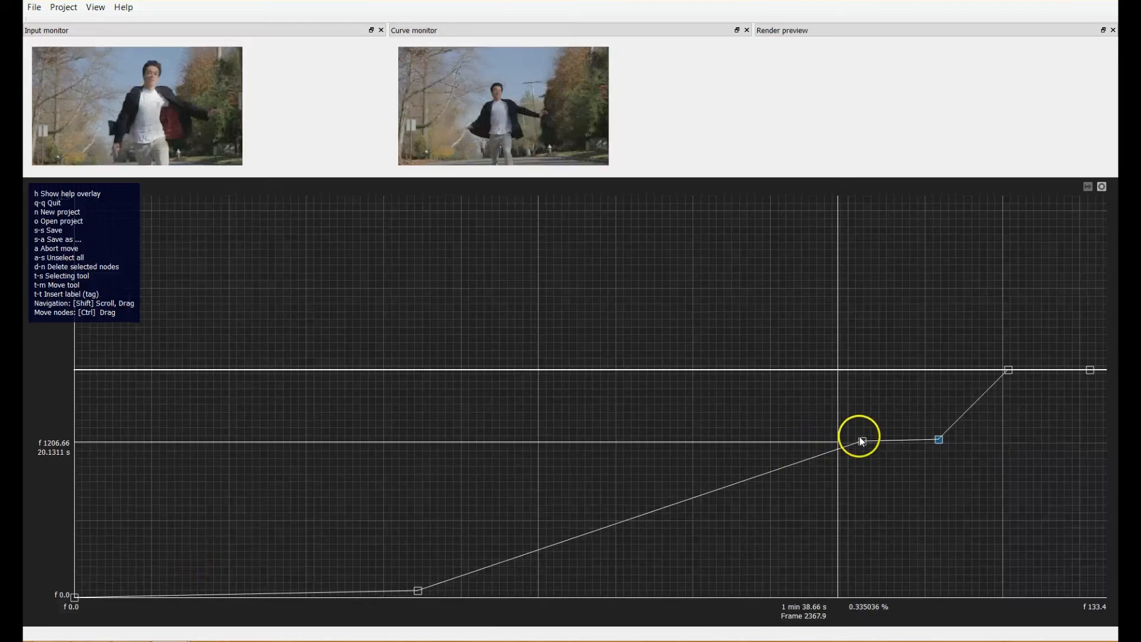
pyautogui.click(33, 7)
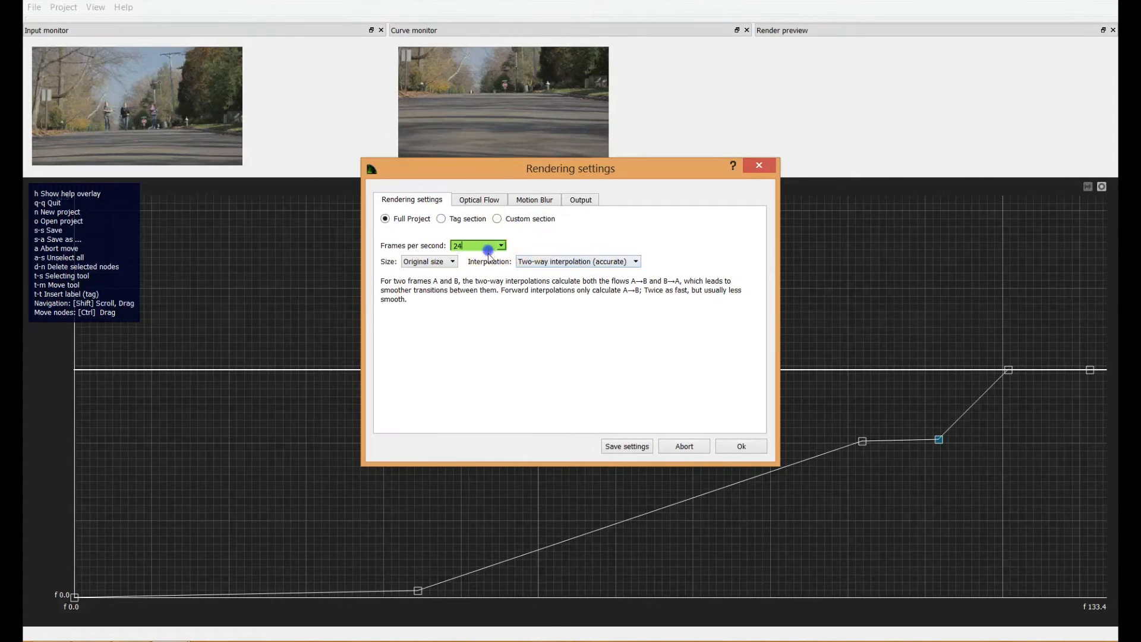
# - Set 23.976 frames per second and review Optical Flow, Motion Blur and Output settings
pyautogui.write('23.976')
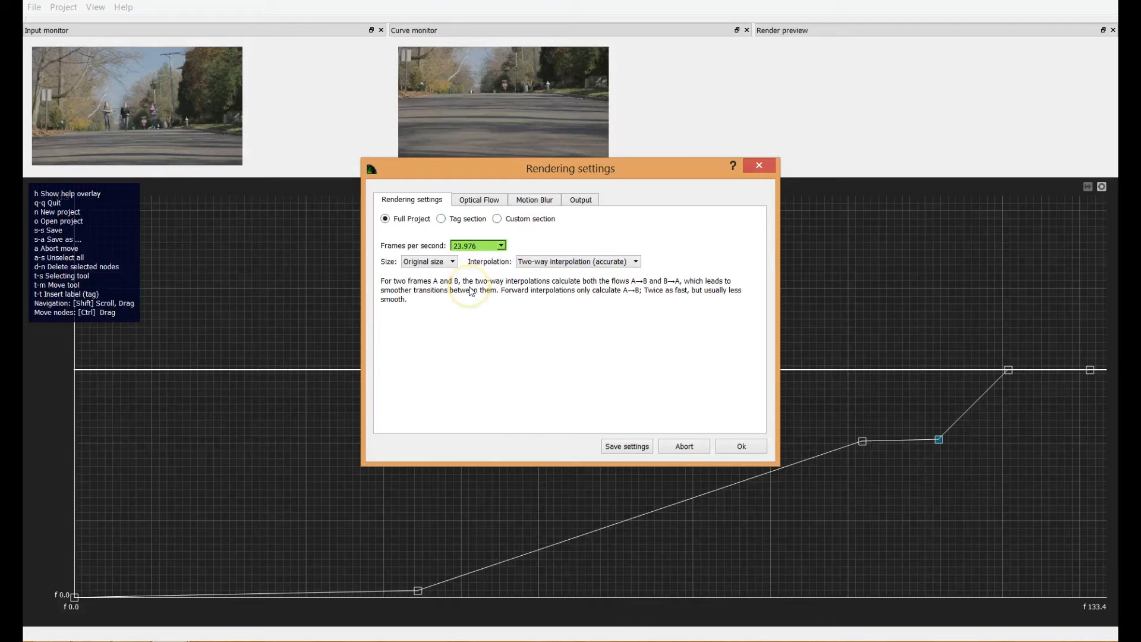
pyautogui.moveTo(668, 356)
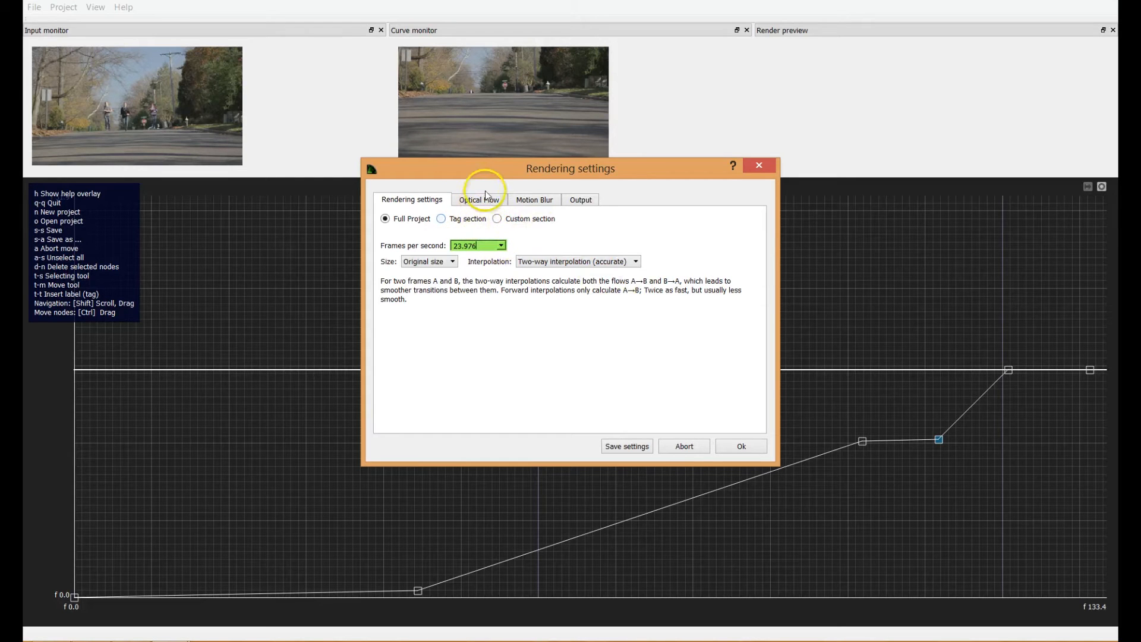
pyautogui.click(478, 199)
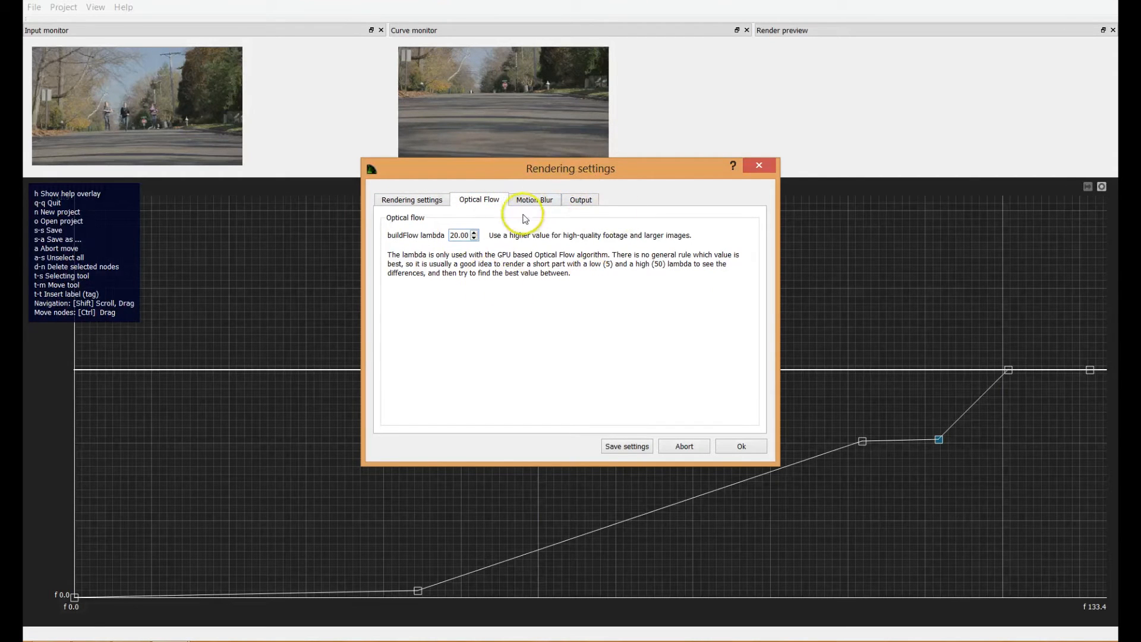
pyautogui.moveTo(515, 281)
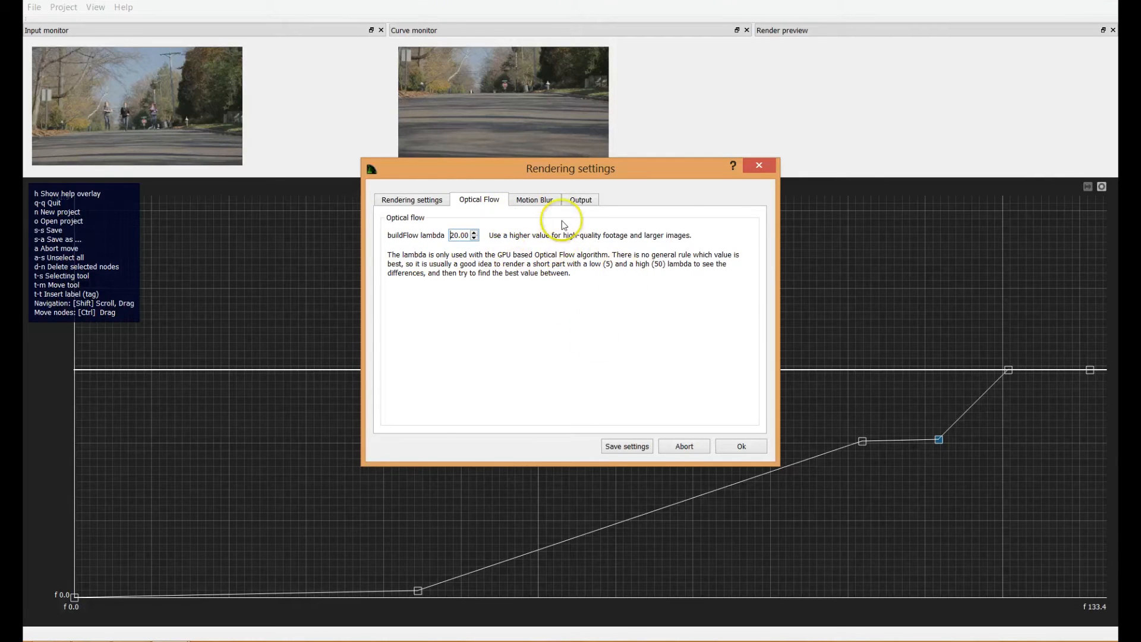
pyautogui.moveTo(551, 218)
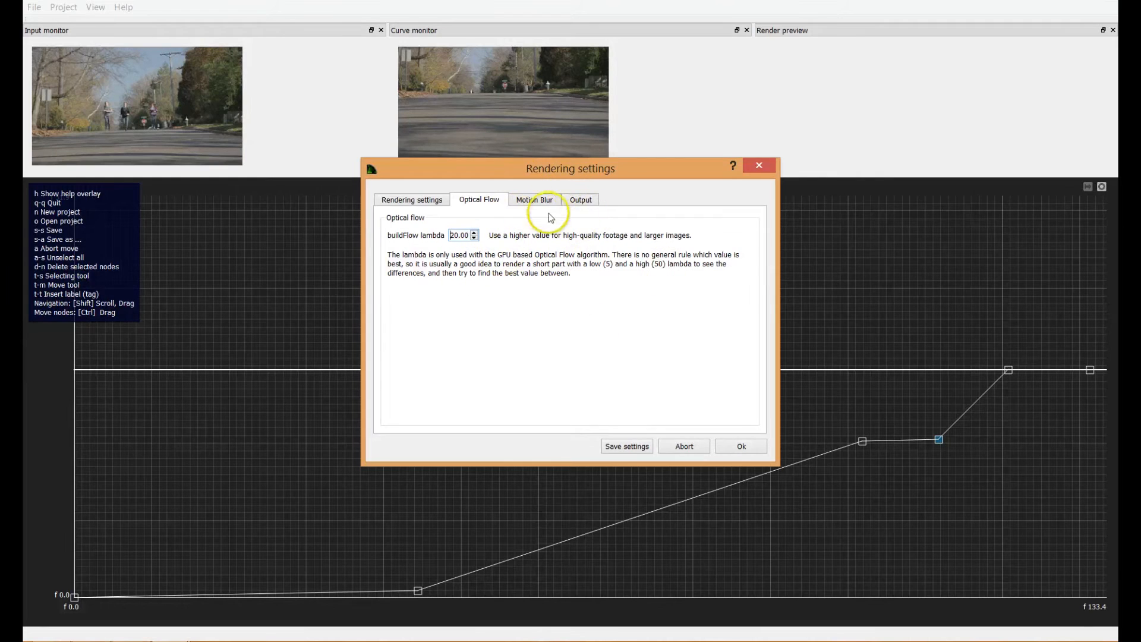
pyautogui.click(535, 199)
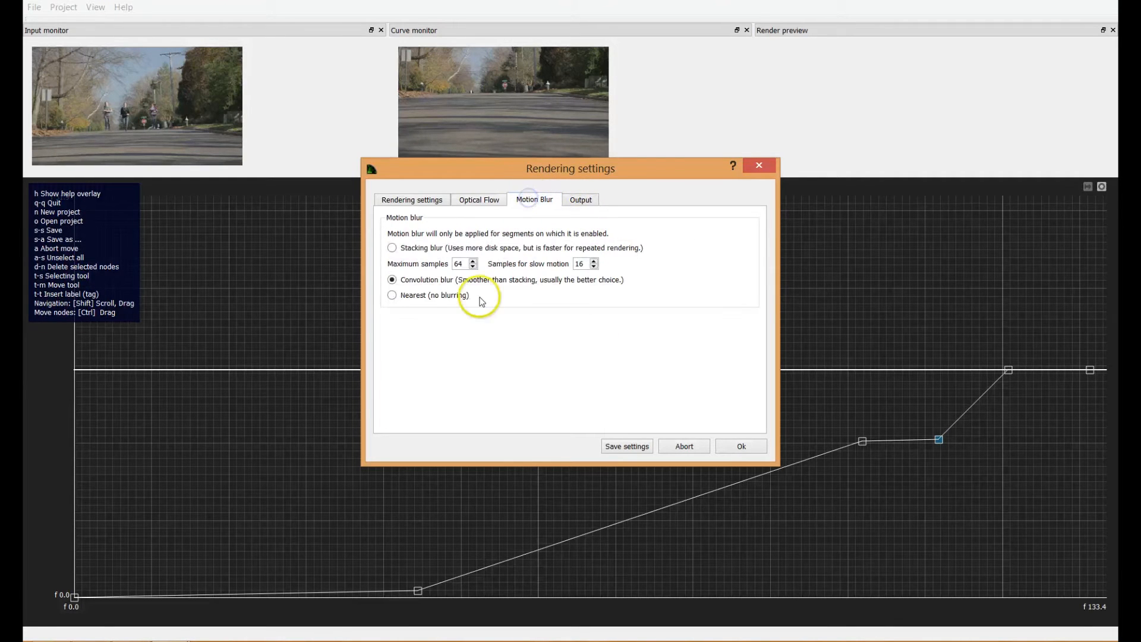
pyautogui.moveTo(425, 335)
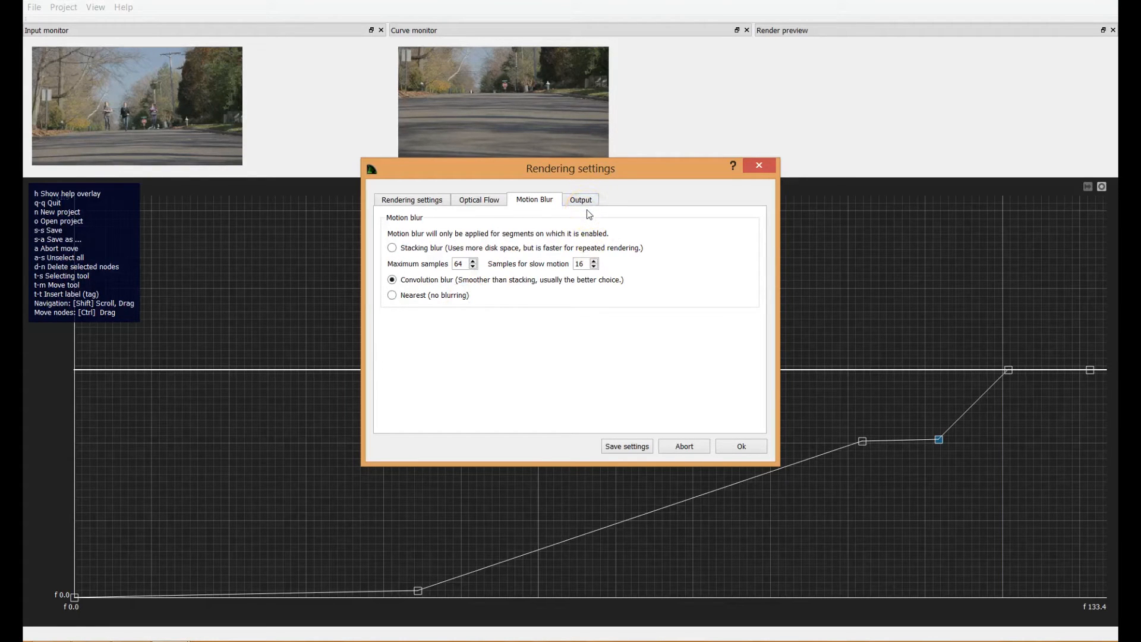
pyautogui.click(580, 200)
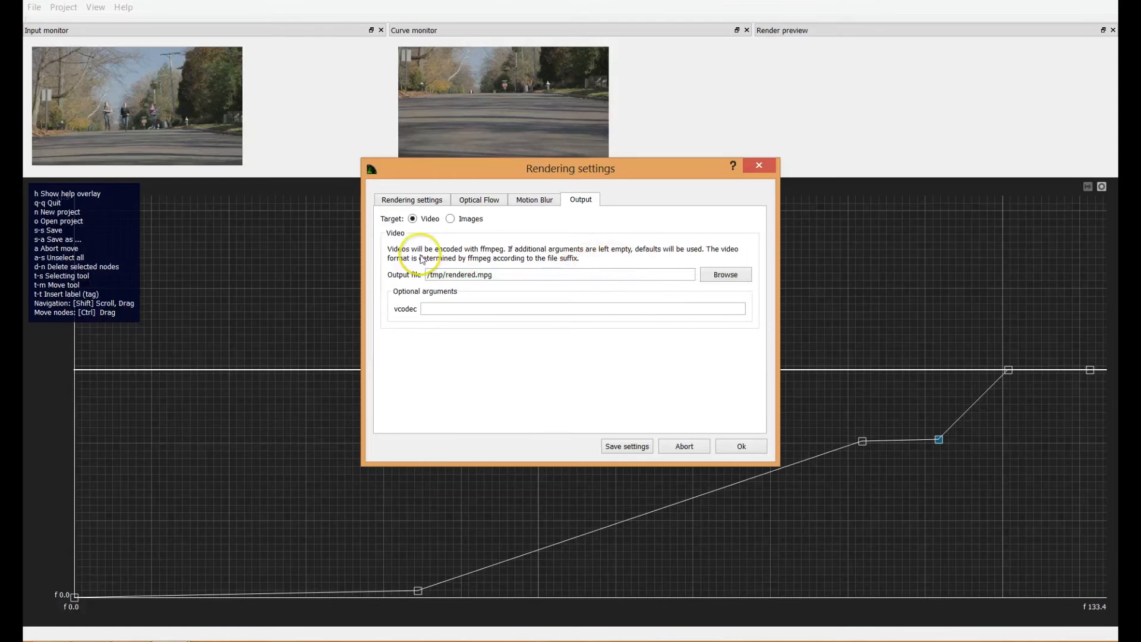
# - Start choosing an output file, type 'more' as a name, then cancel the chooser
pyautogui.click(507, 275)
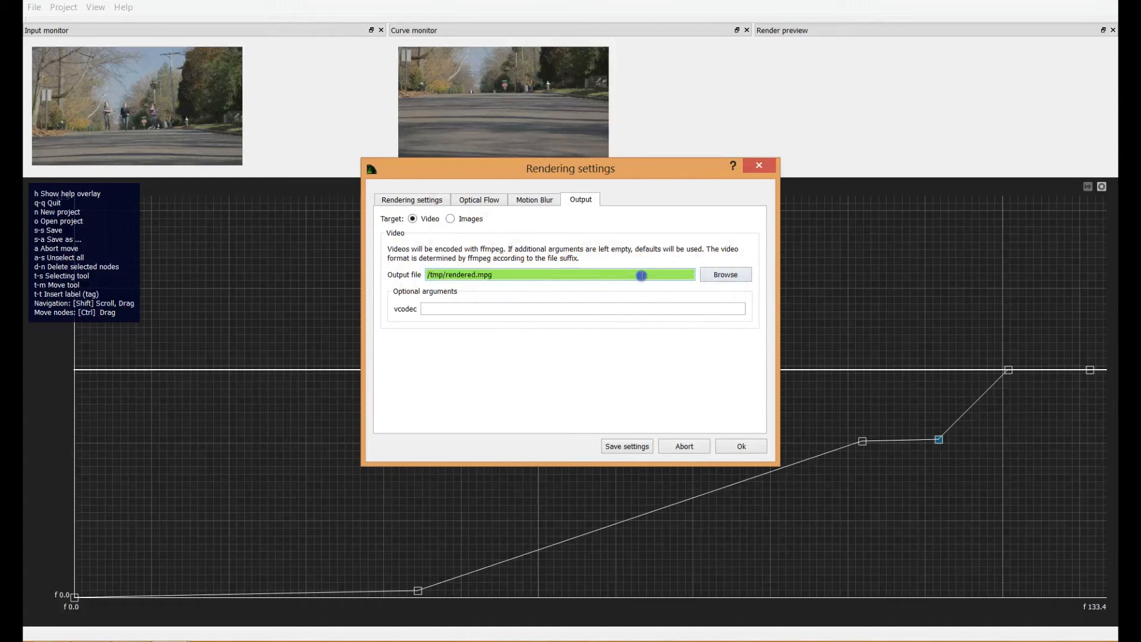
pyautogui.click(726, 274)
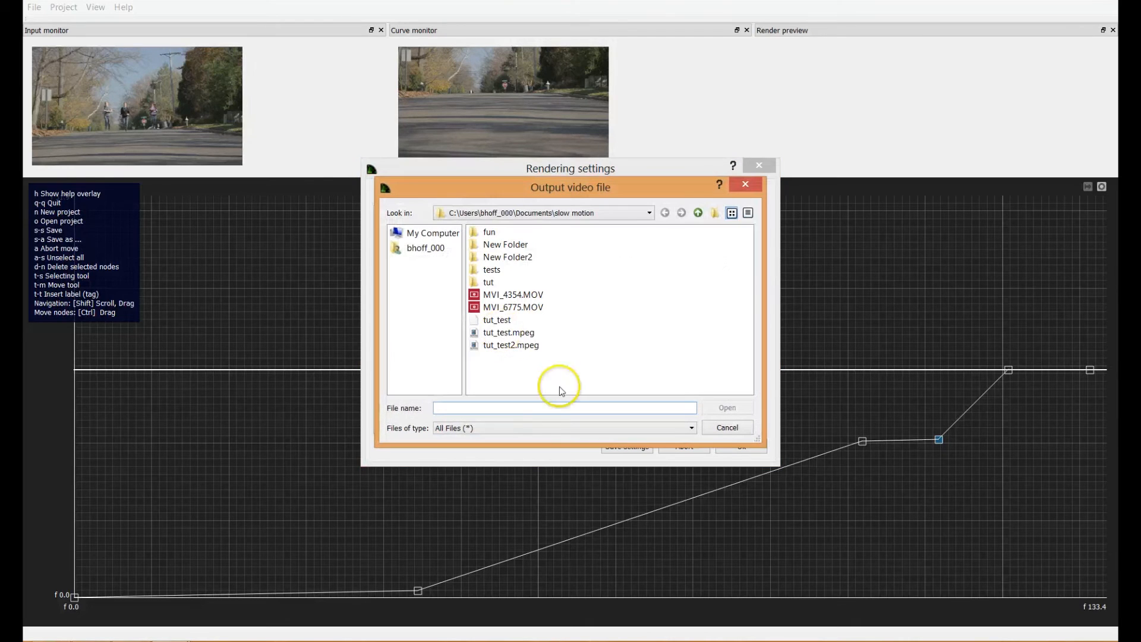
pyautogui.moveTo(616, 224)
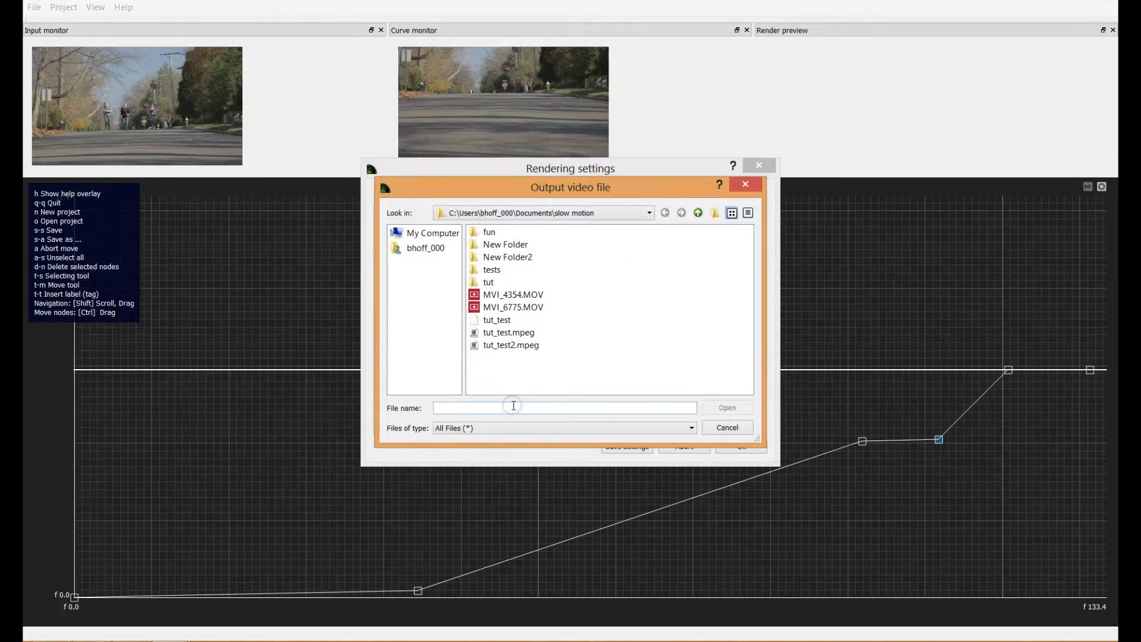
pyautogui.click(565, 406)
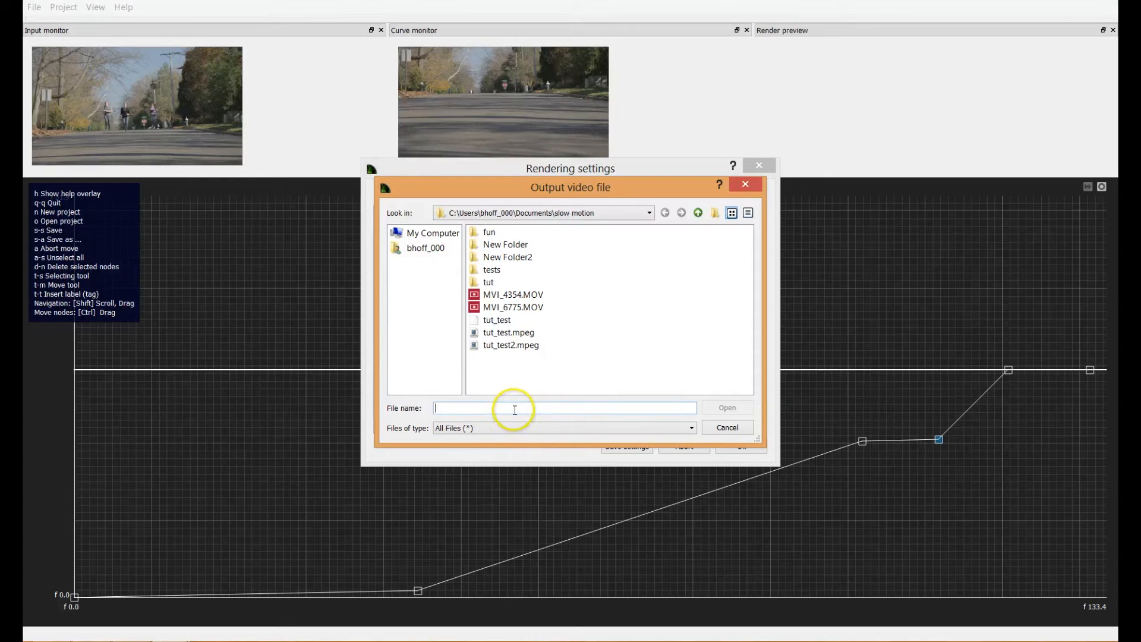
pyautogui.write('more fun')
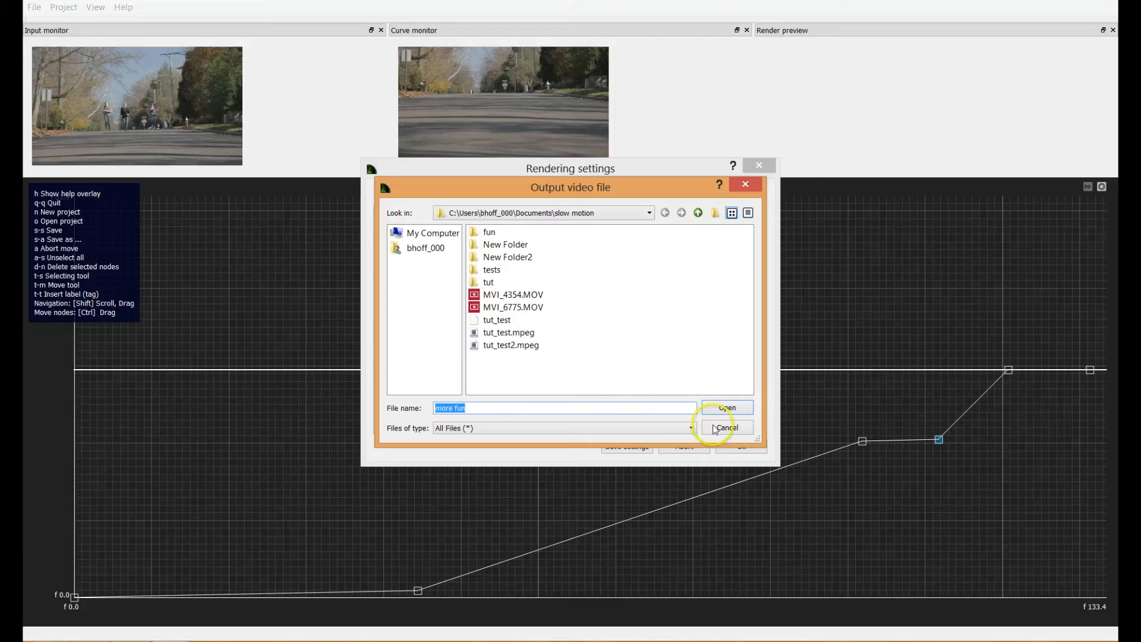
pyautogui.click(726, 428)
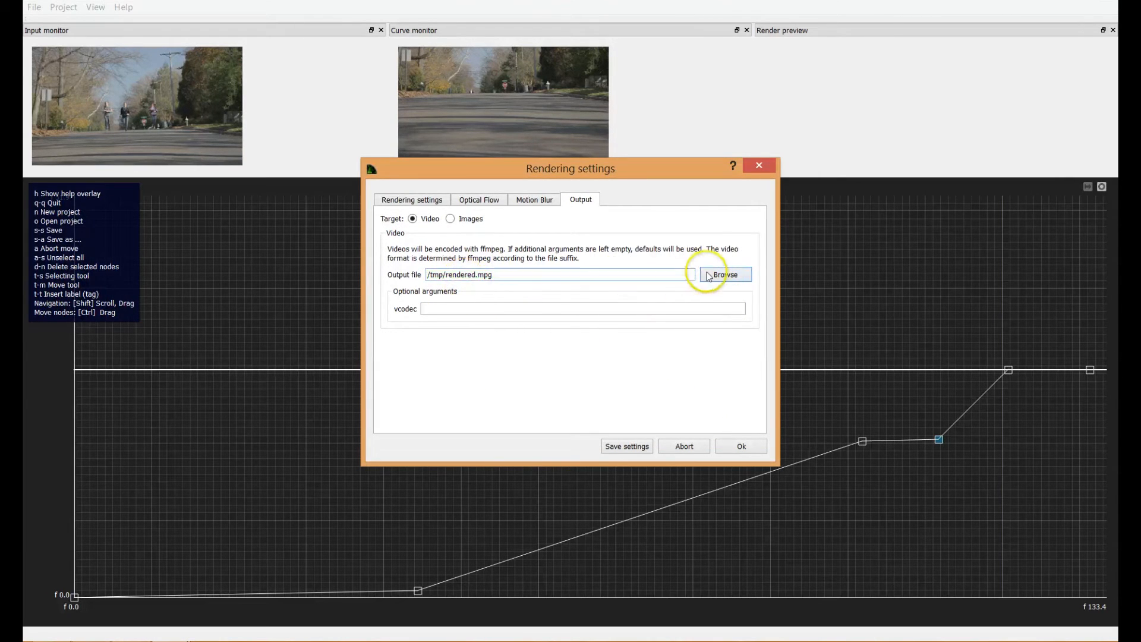
# - Set the output file to 'tut' in the Desktop folder and accept the render settings
pyautogui.click(726, 274)
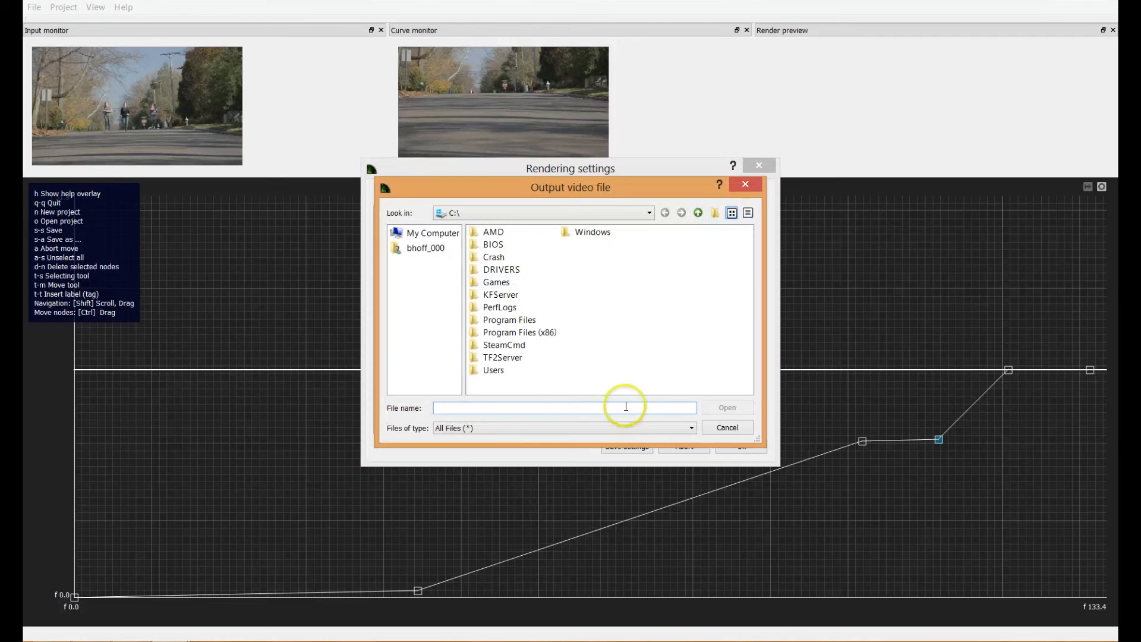
pyautogui.click(493, 370)
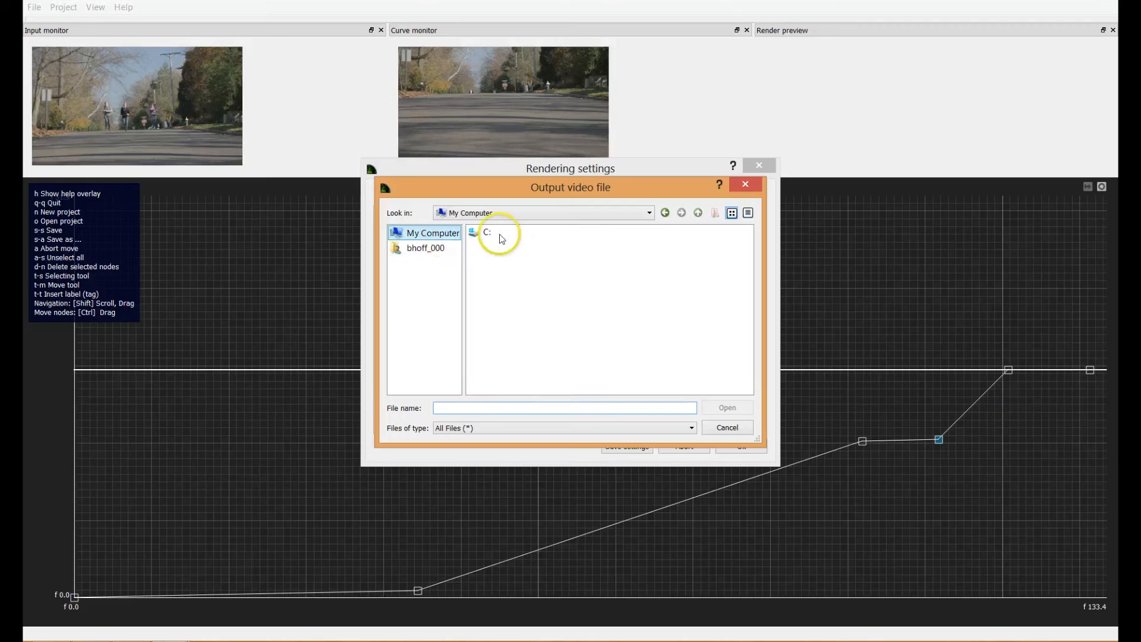
pyautogui.doubleClick(425, 247)
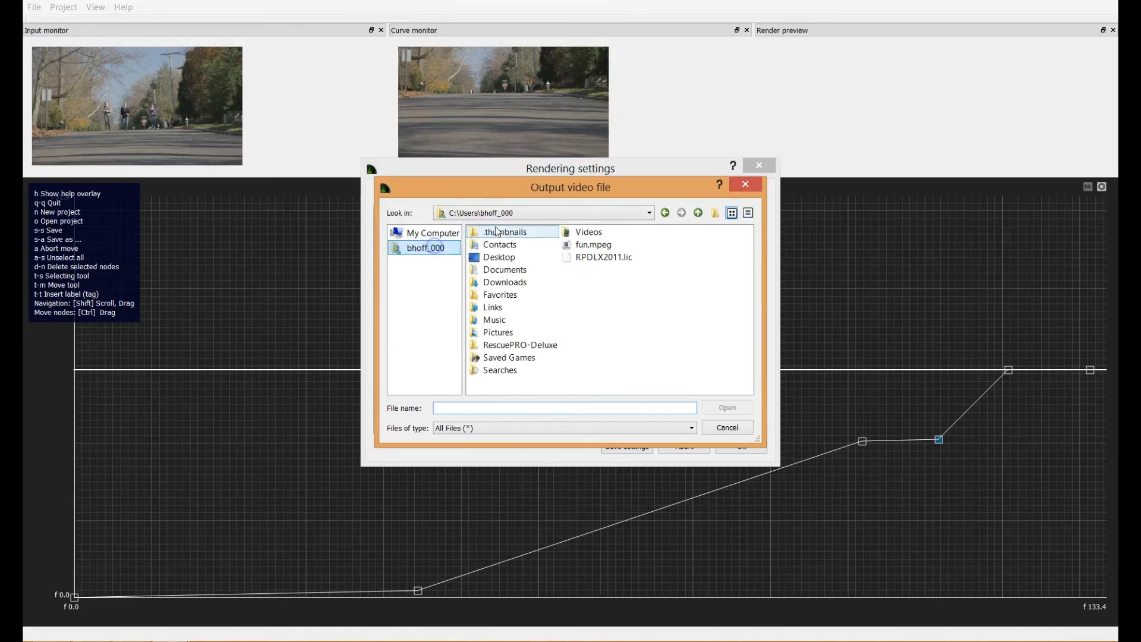
pyautogui.click(499, 257)
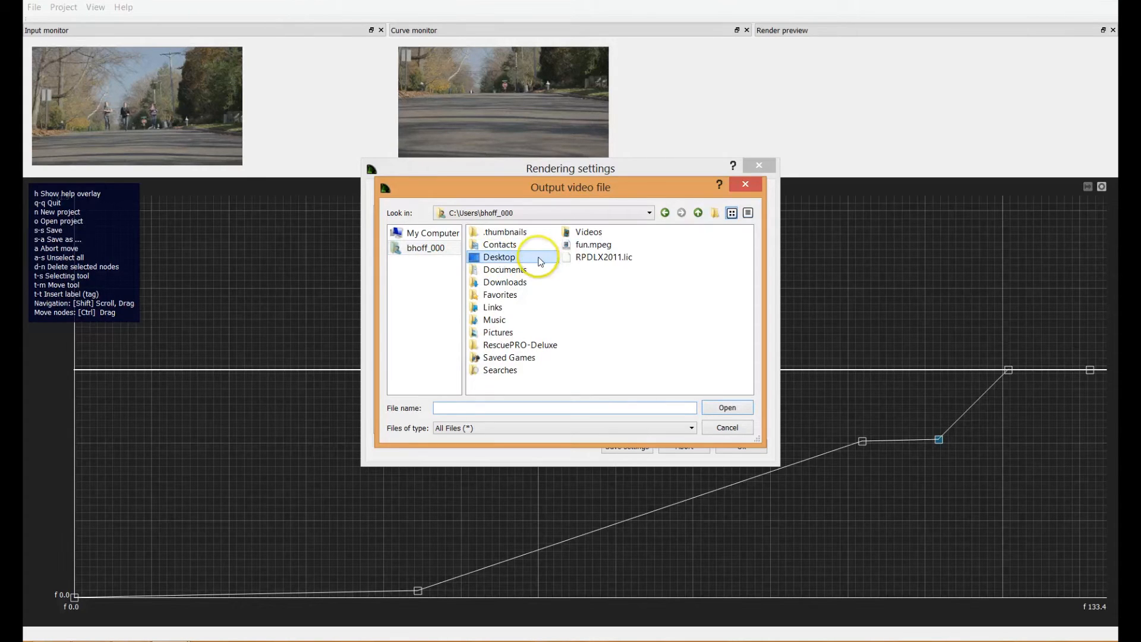
pyautogui.doubleClick(499, 257)
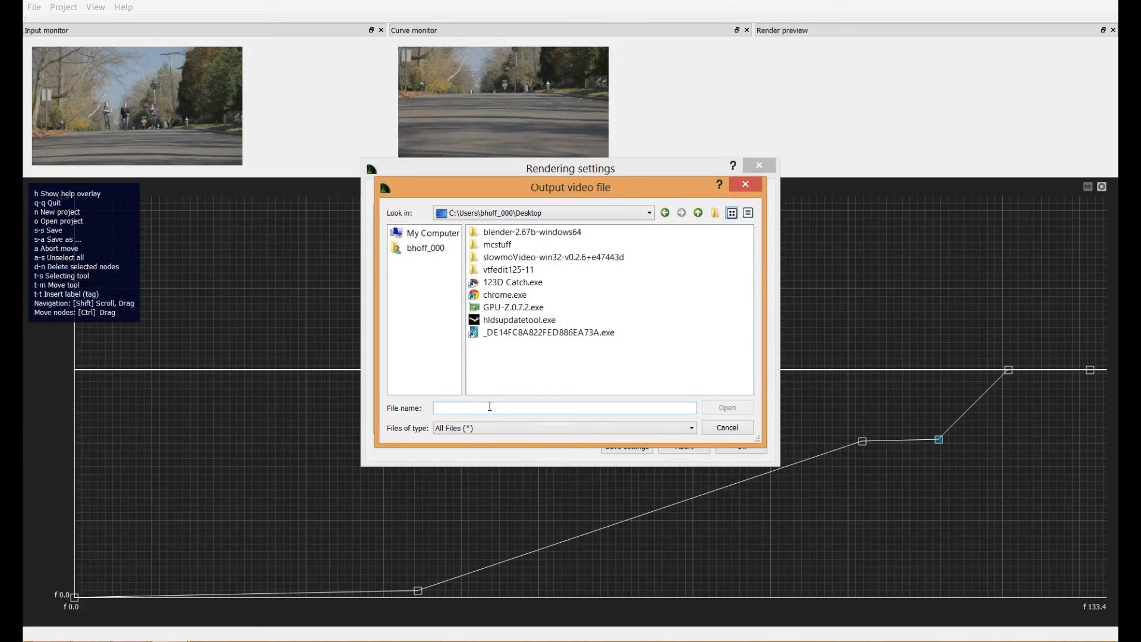
pyautogui.write('tut')
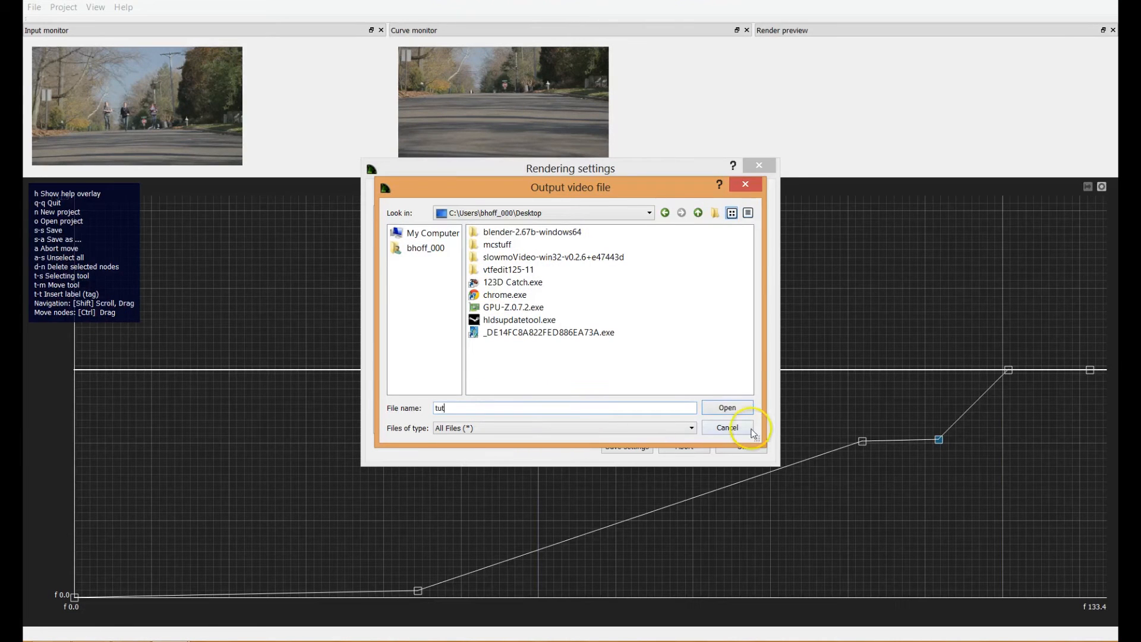
pyautogui.click(726, 406)
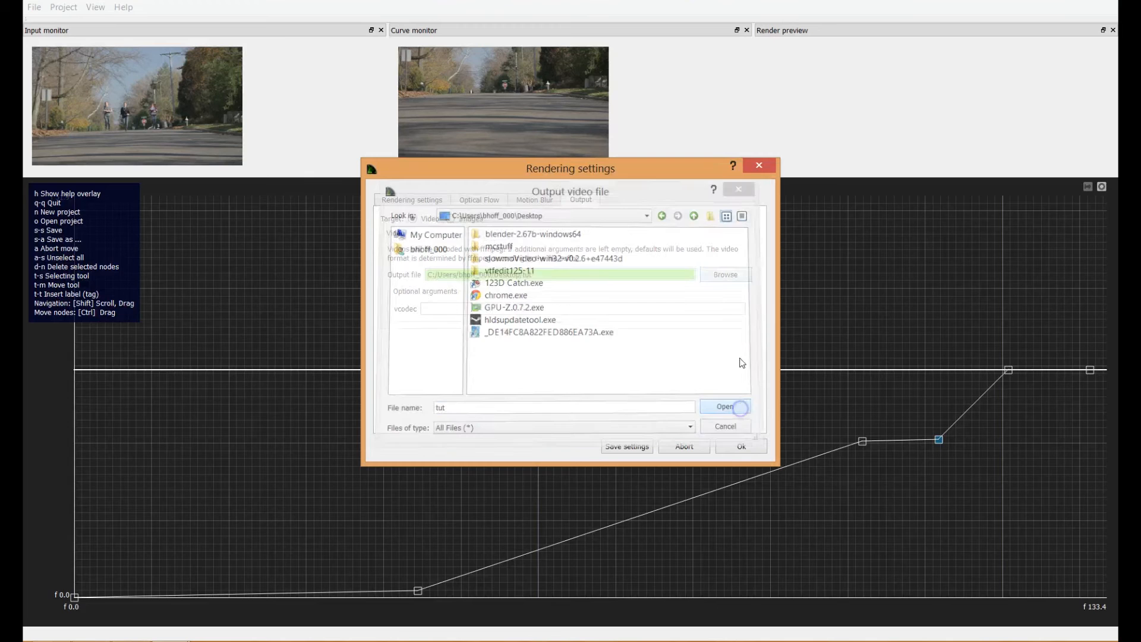
pyautogui.click(724, 407)
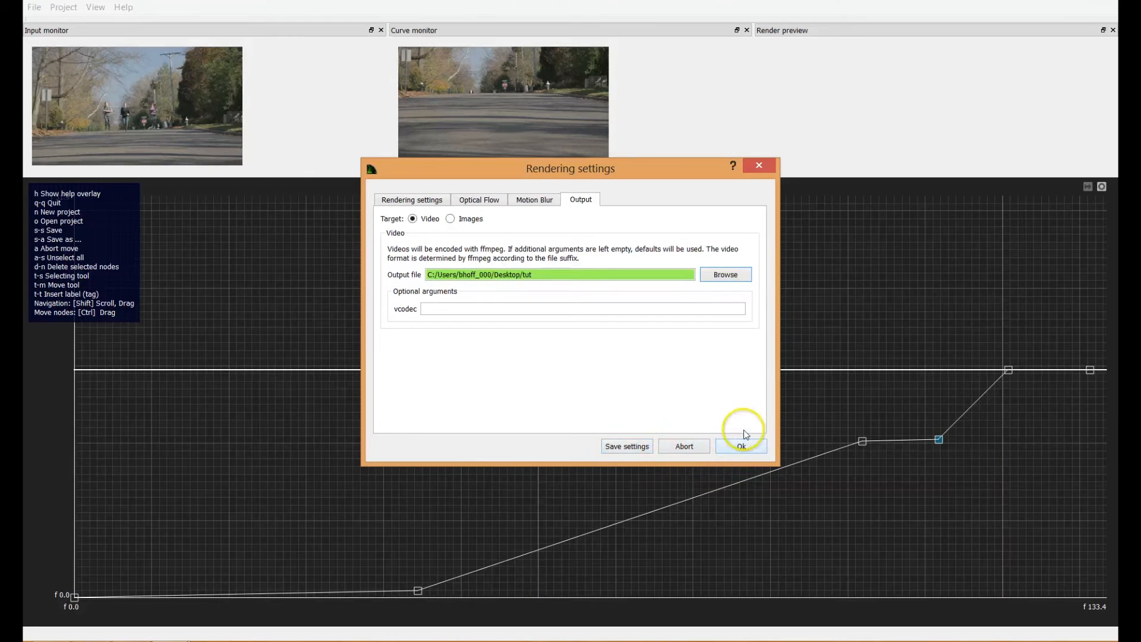
pyautogui.click(741, 446)
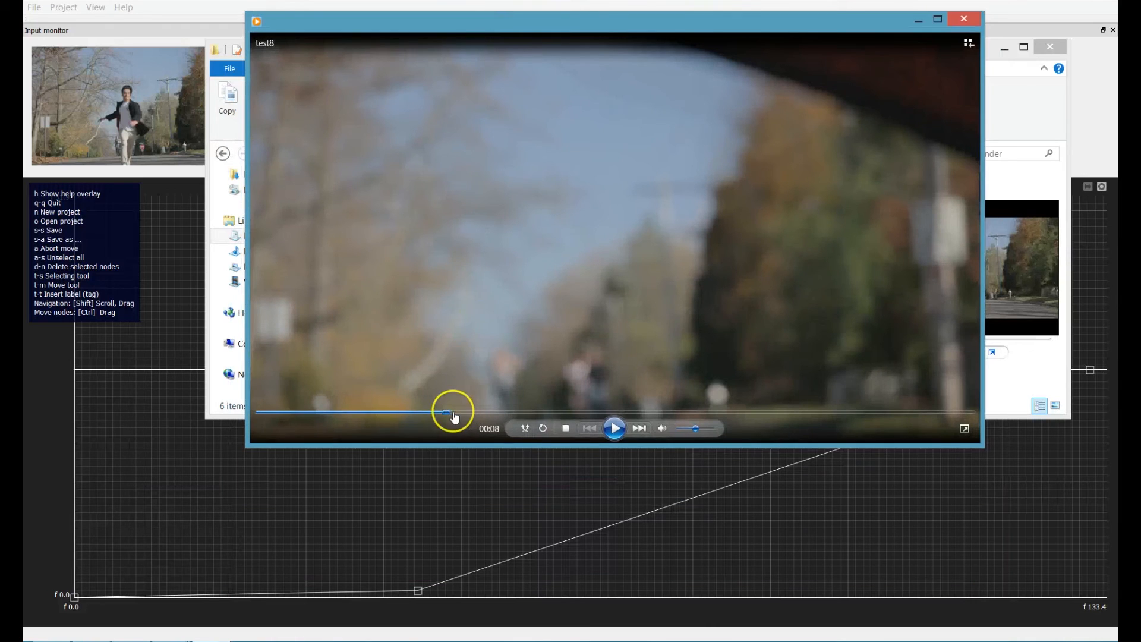
# - Rewind test8 to the start, play it, and pause mid-run around five seconds
pyautogui.click(614, 428)
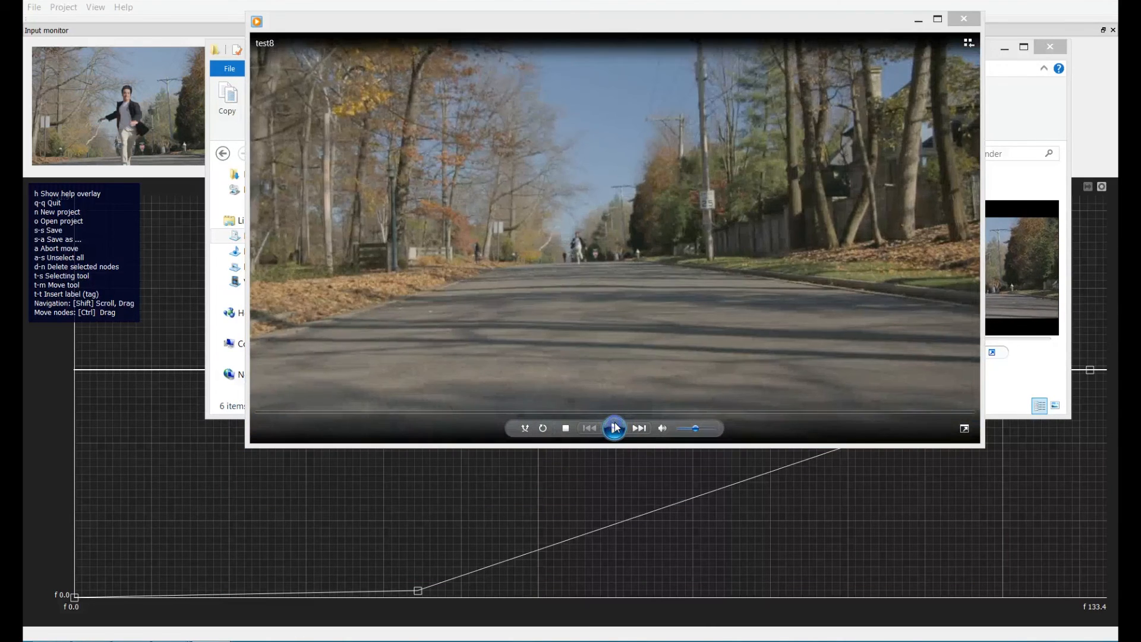
pyautogui.click(614, 429)
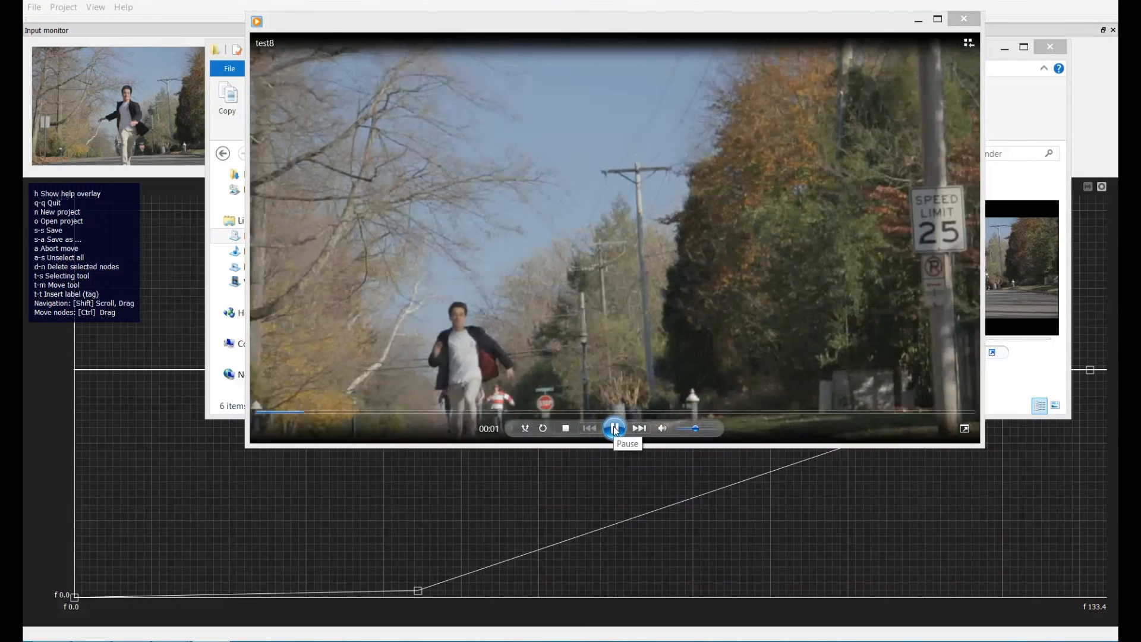
pyautogui.click(613, 428)
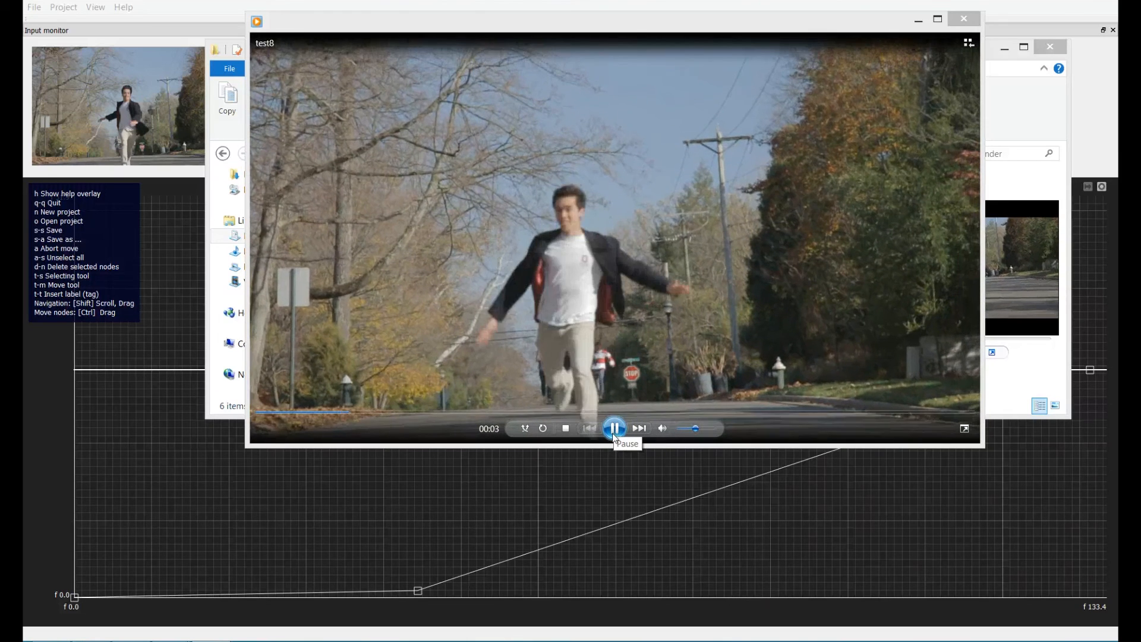
pyautogui.click(613, 428)
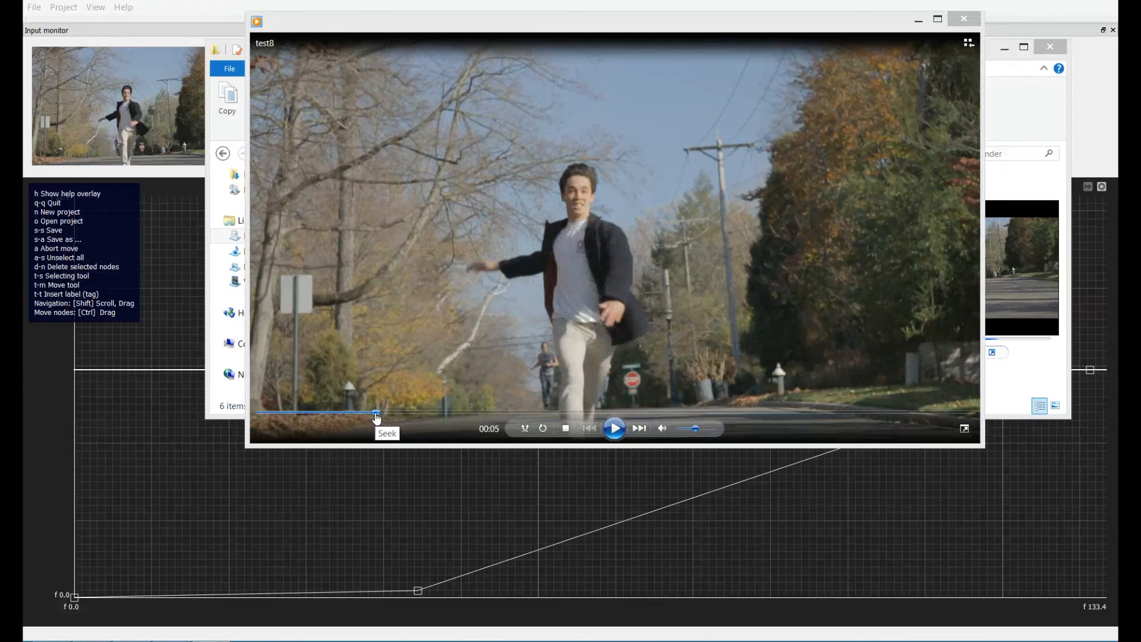
# - Rewind to about 00:04 and toggle play/pause to inspect the slow motion through 00:06
pyautogui.moveTo(376, 413); pyautogui.dragTo(363, 414)
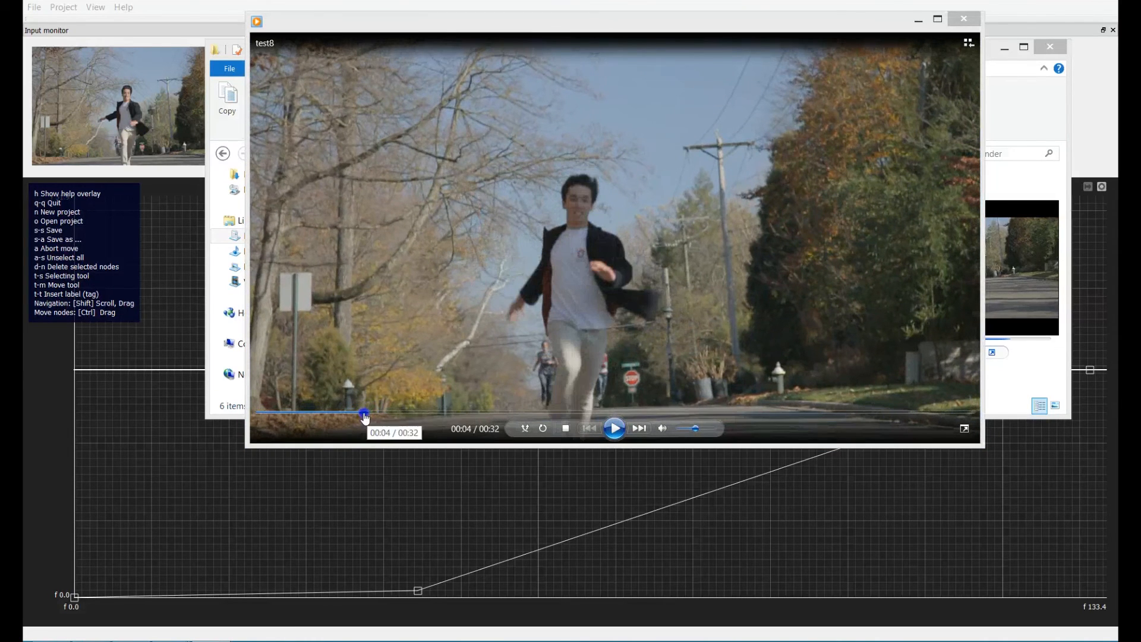
pyautogui.click(613, 428)
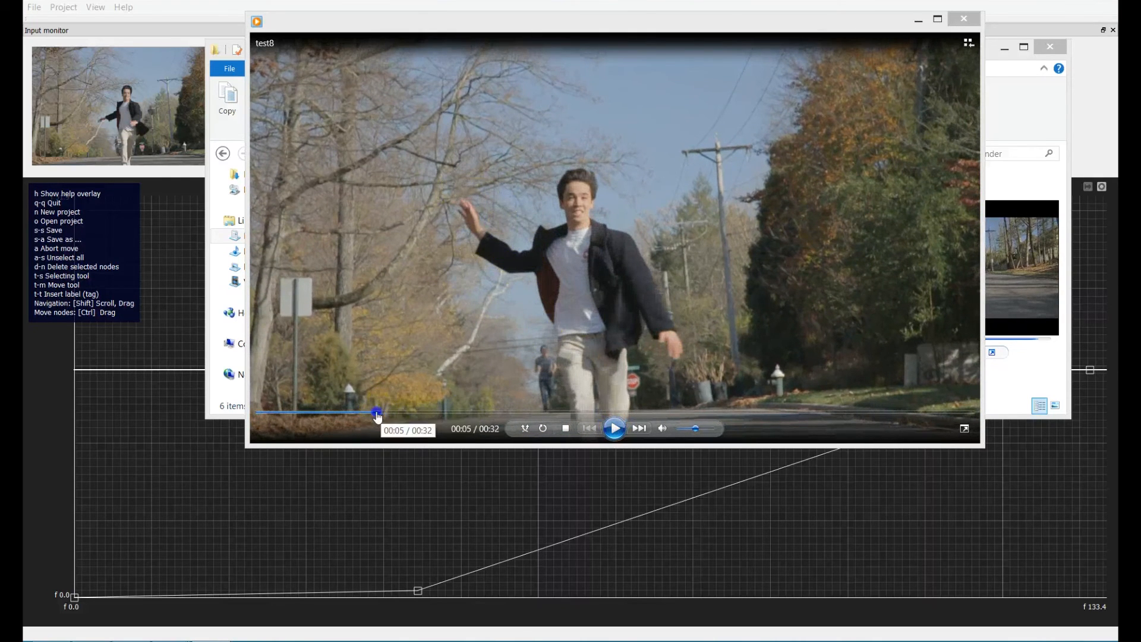
pyautogui.moveTo(377, 414); pyautogui.dragTo(370, 414)
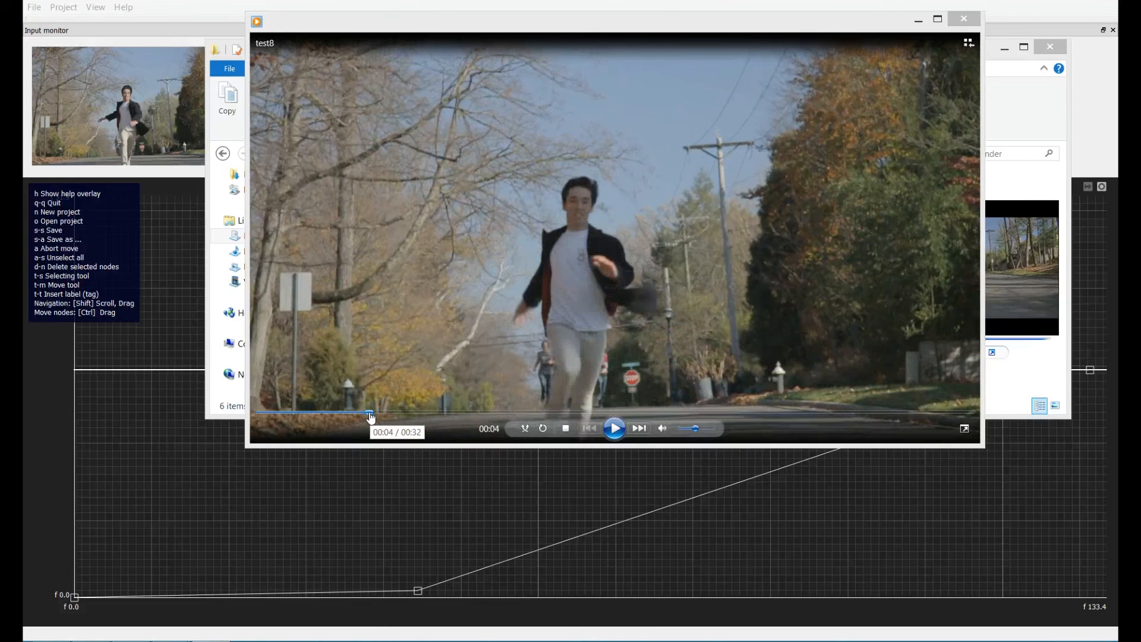
pyautogui.click(614, 428)
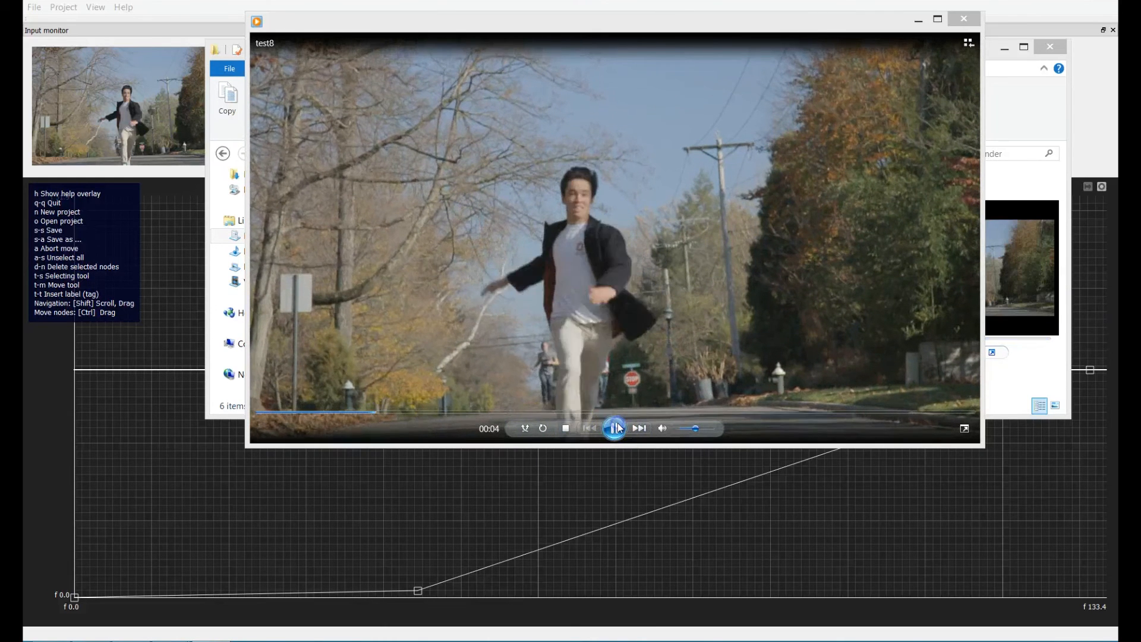
pyautogui.click(614, 428)
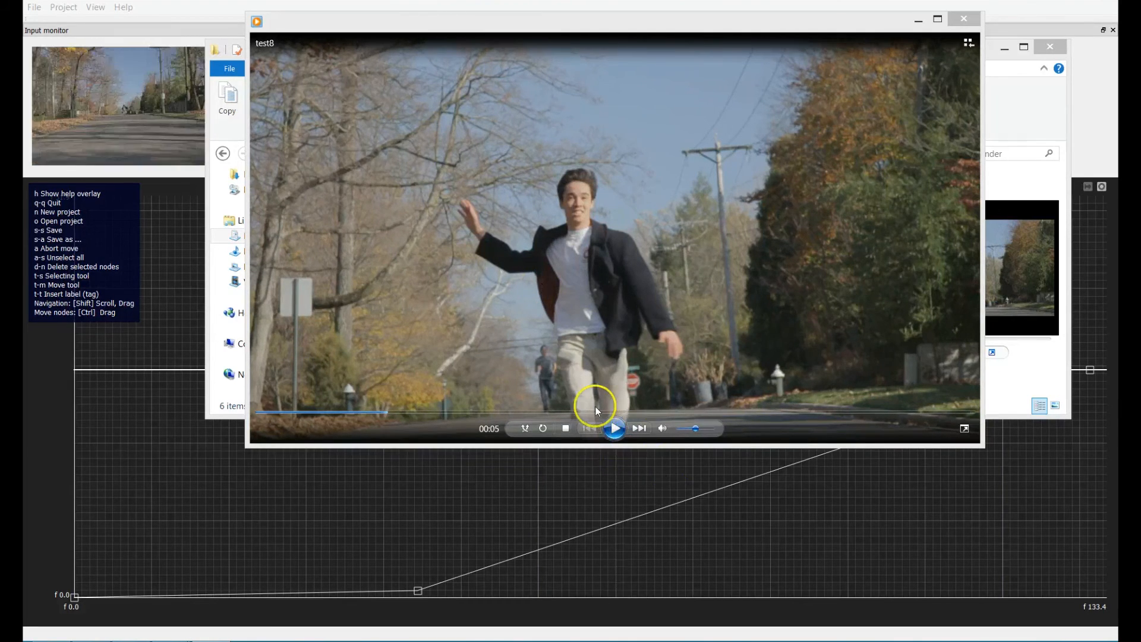
pyautogui.click(613, 428)
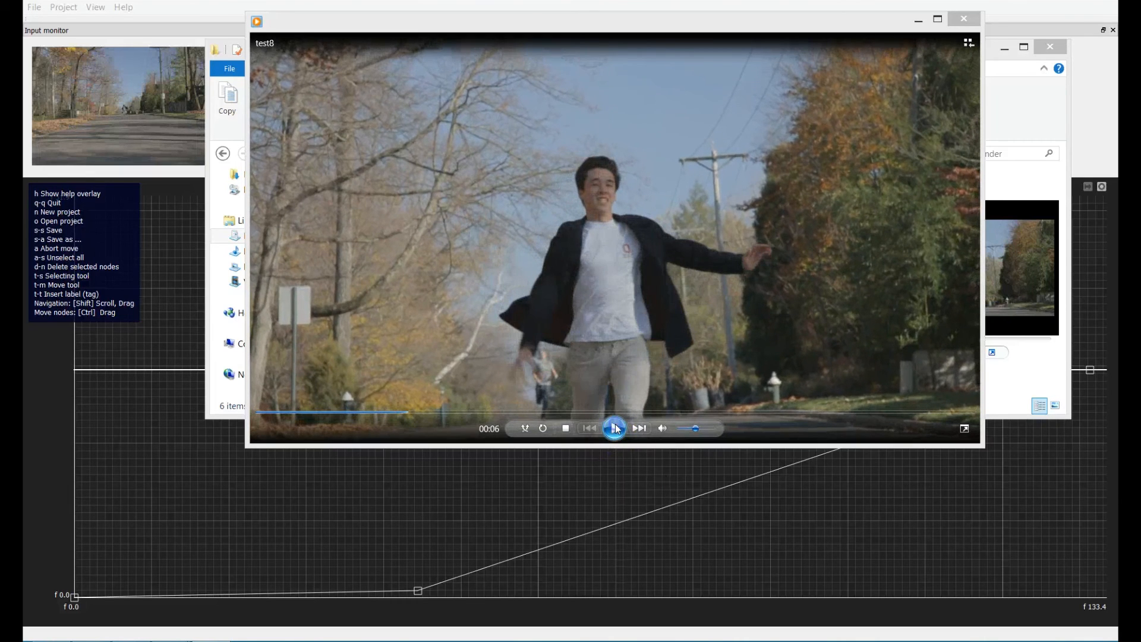
pyautogui.click(614, 428)
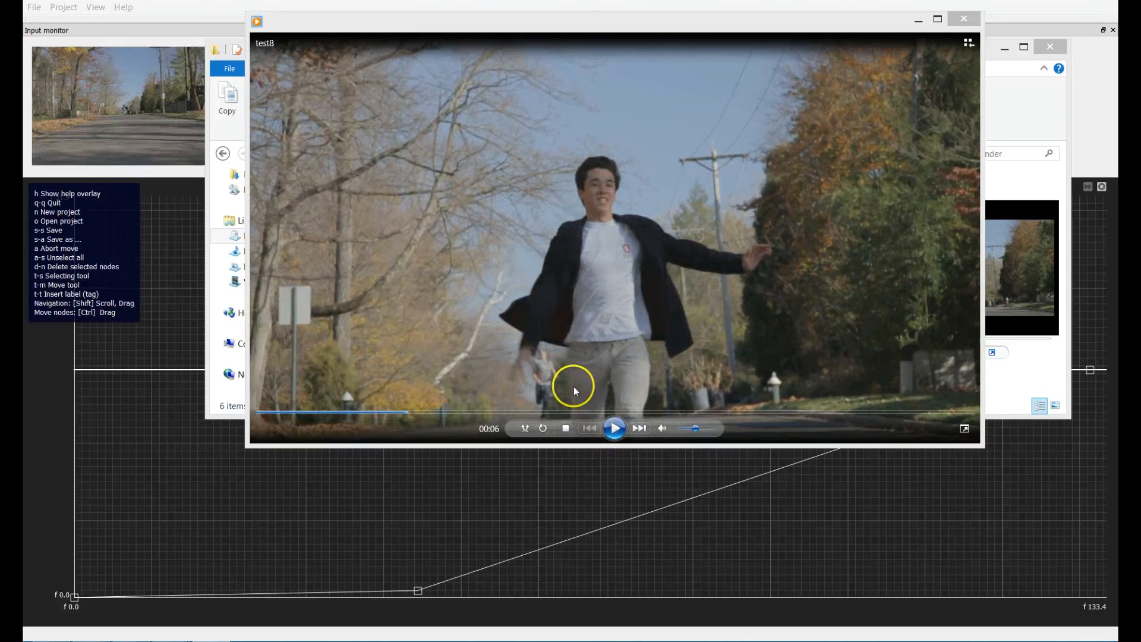
pyautogui.moveTo(811, 218)
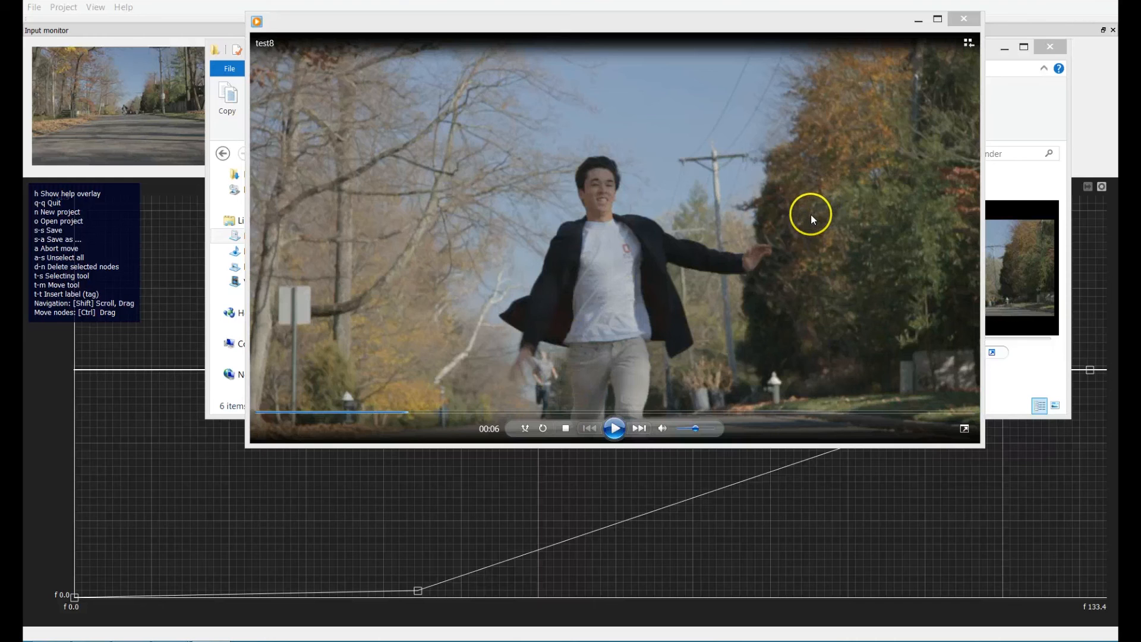
pyautogui.moveTo(632, 423)
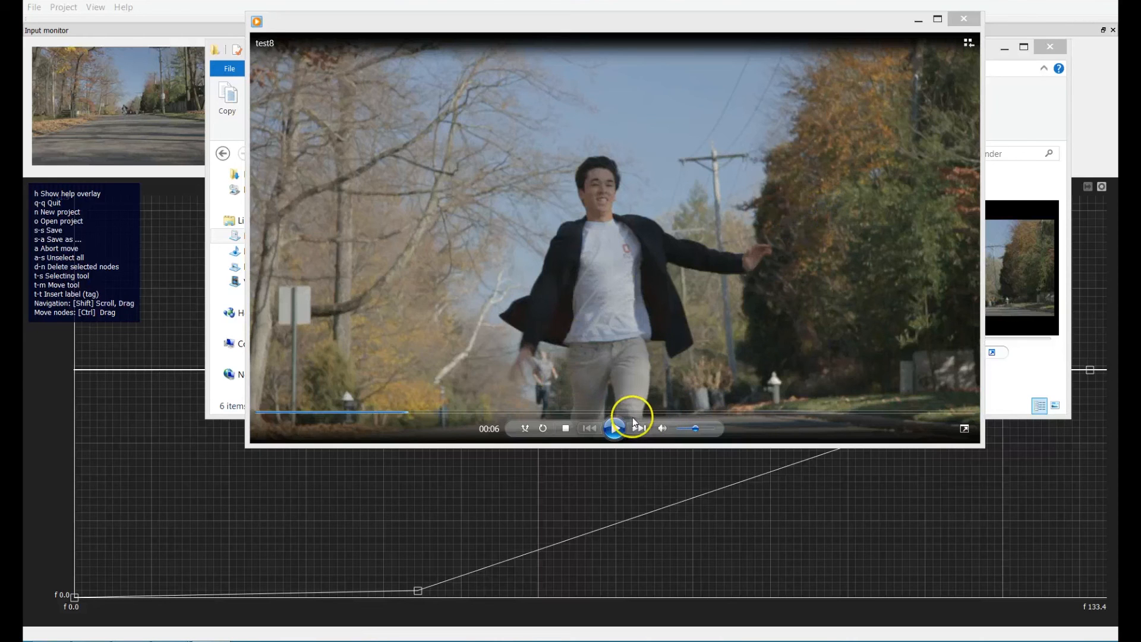
# - Play the clip on and pause near the end at about 00:26
pyautogui.click(615, 428)
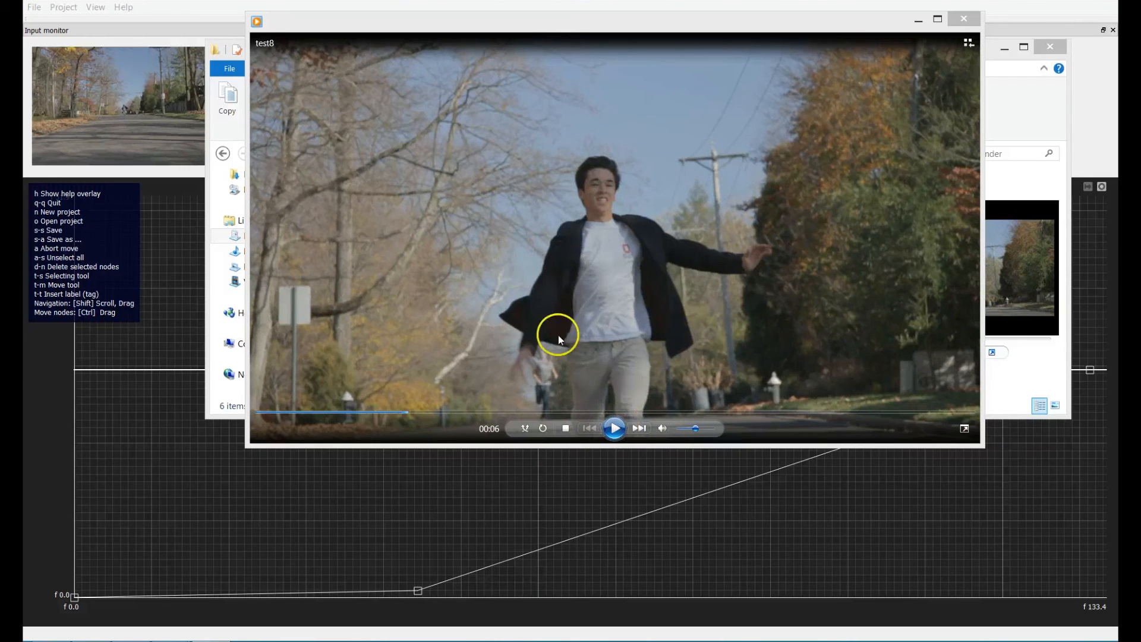
pyautogui.click(614, 428)
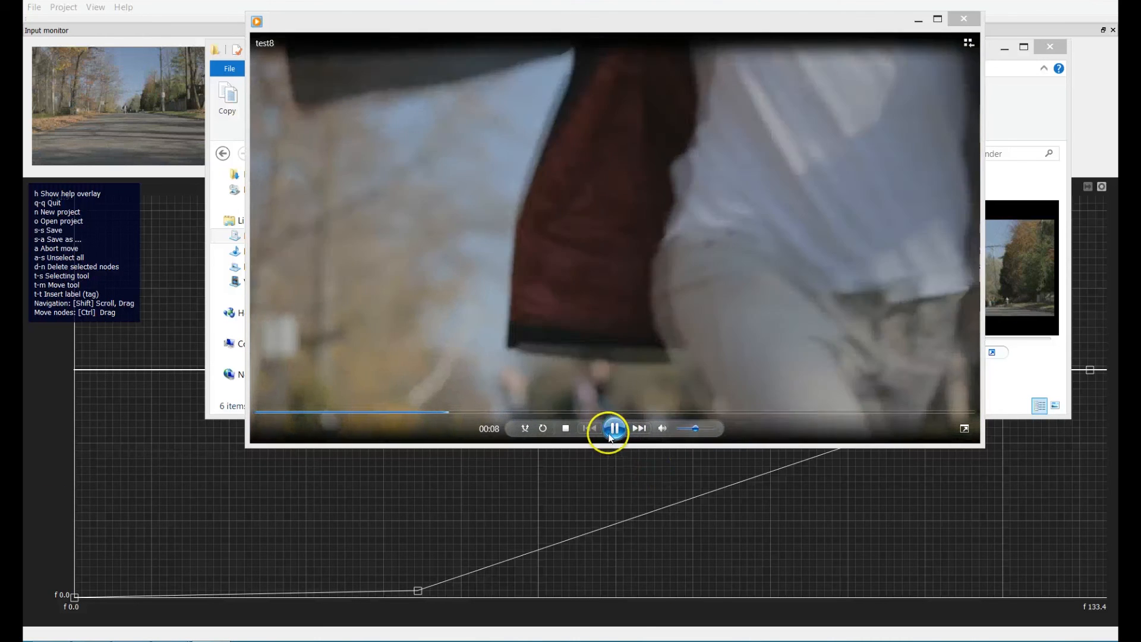
pyautogui.click(613, 428)
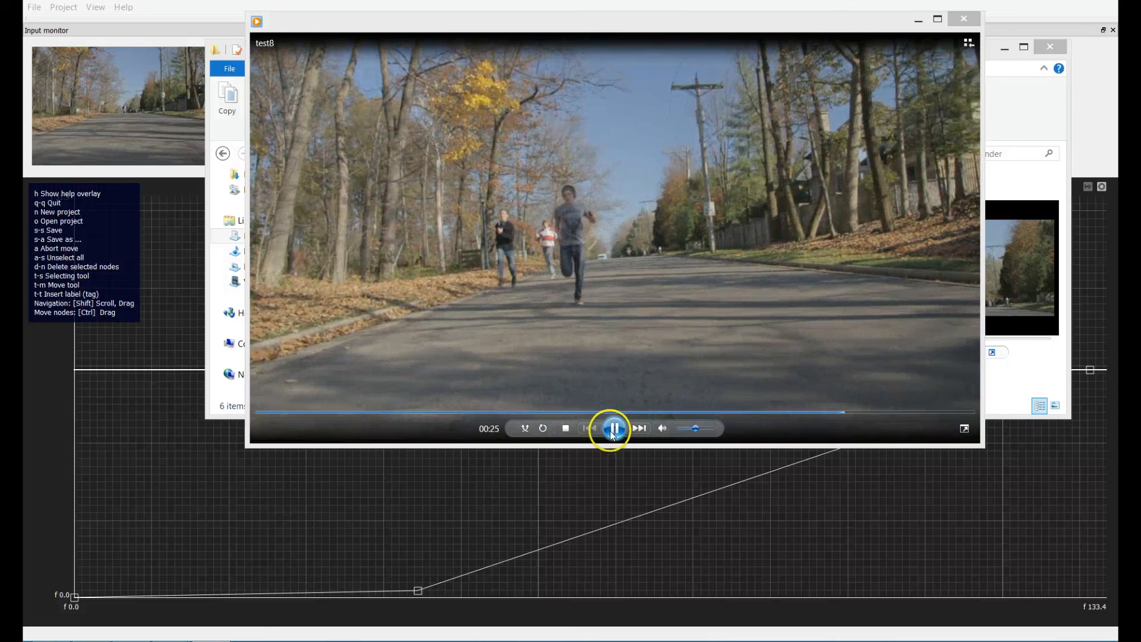
pyautogui.click(613, 428)
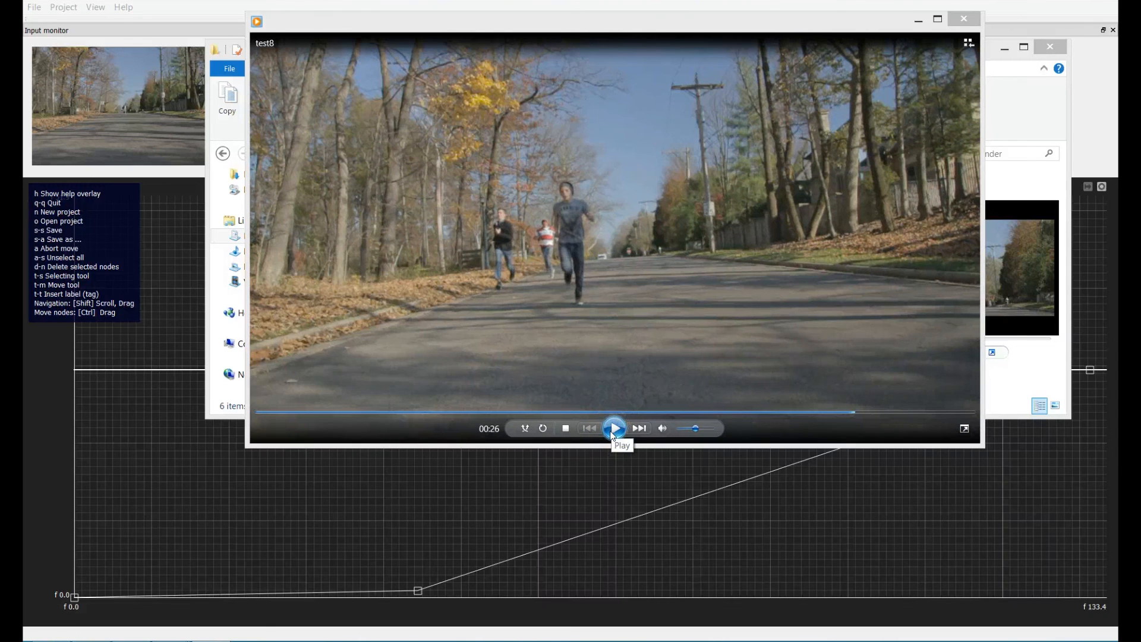